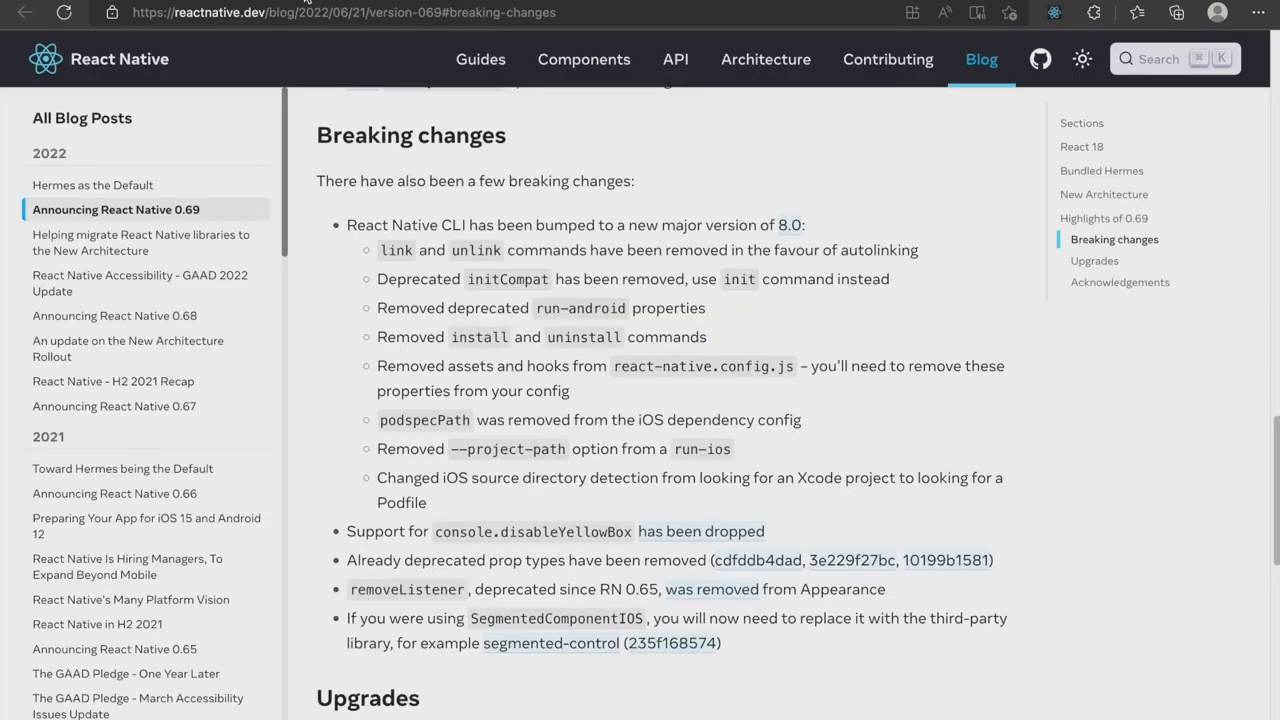
mouse_move(334, 77)
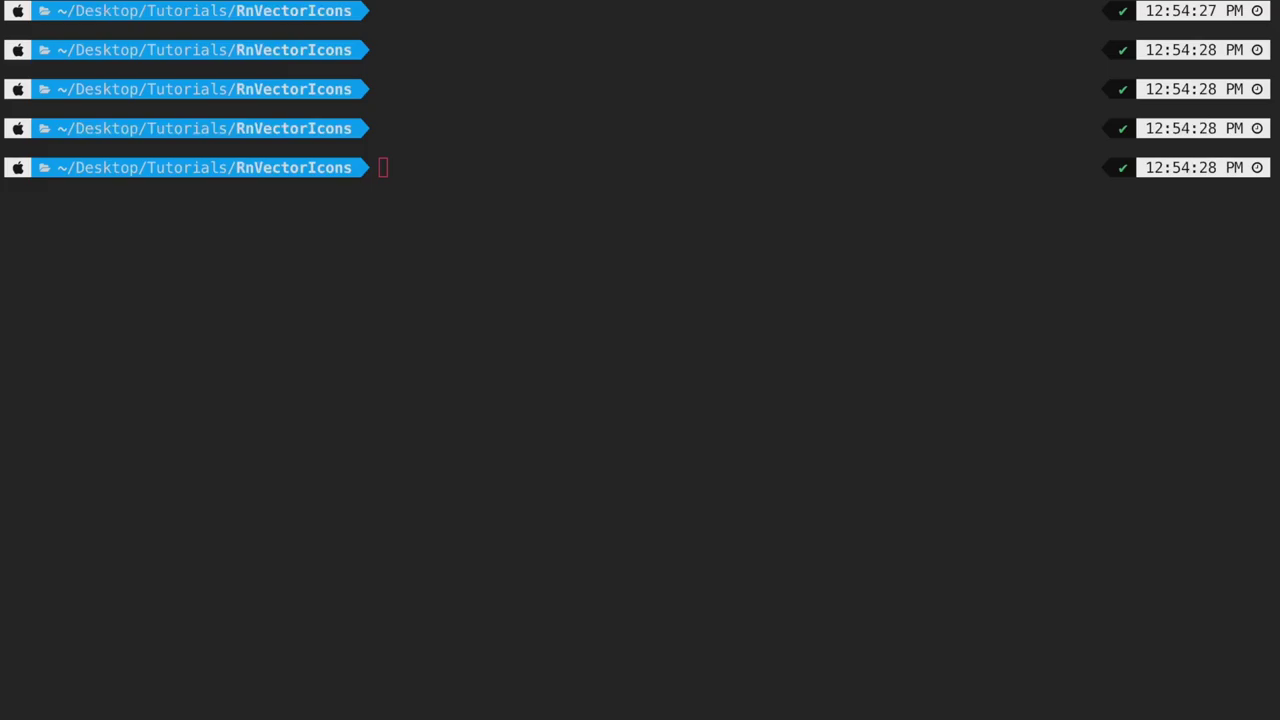
Try npx react-native link, then install react-native-vector-icons with npm i
text(npx react-native link)
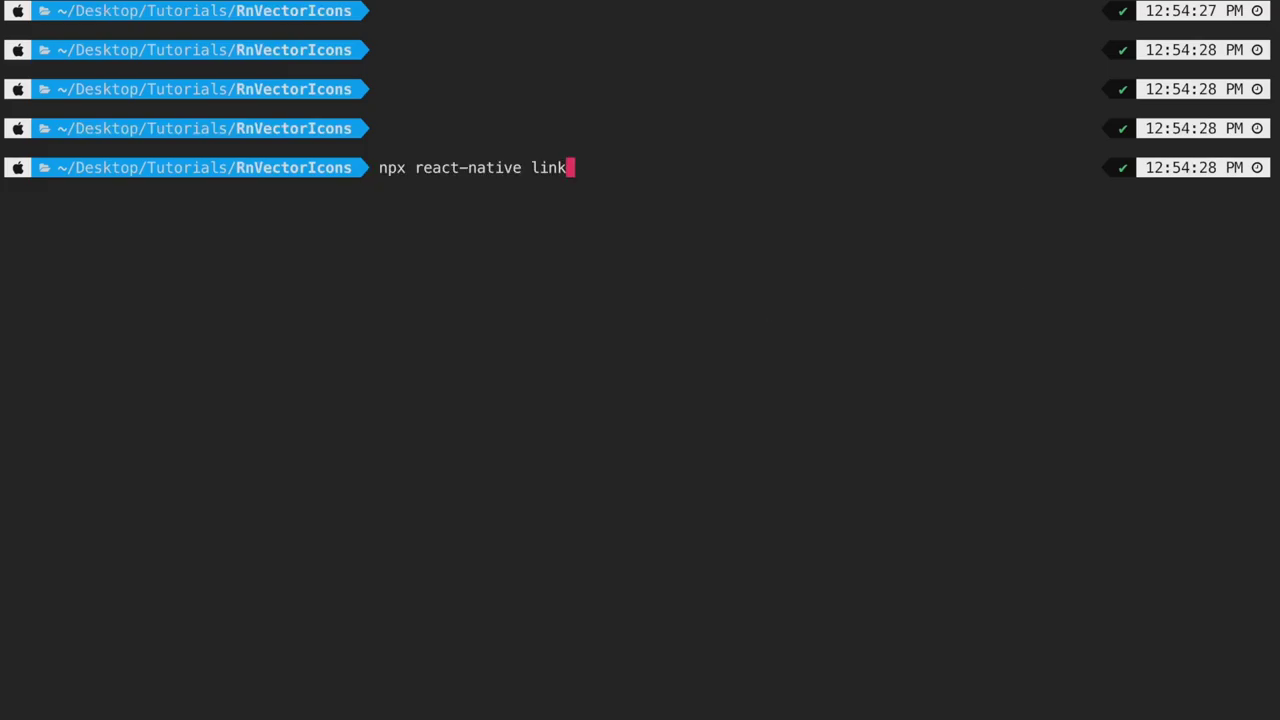
key(Return)
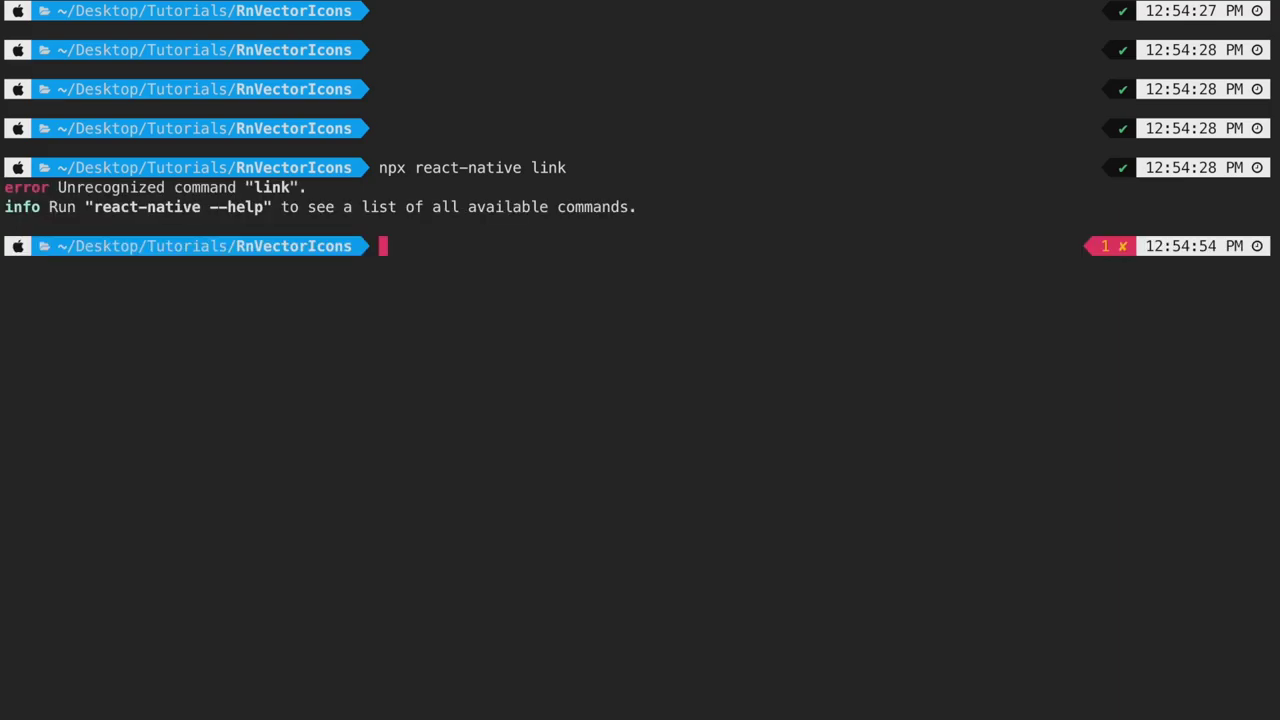
mouse_move(766, 316)
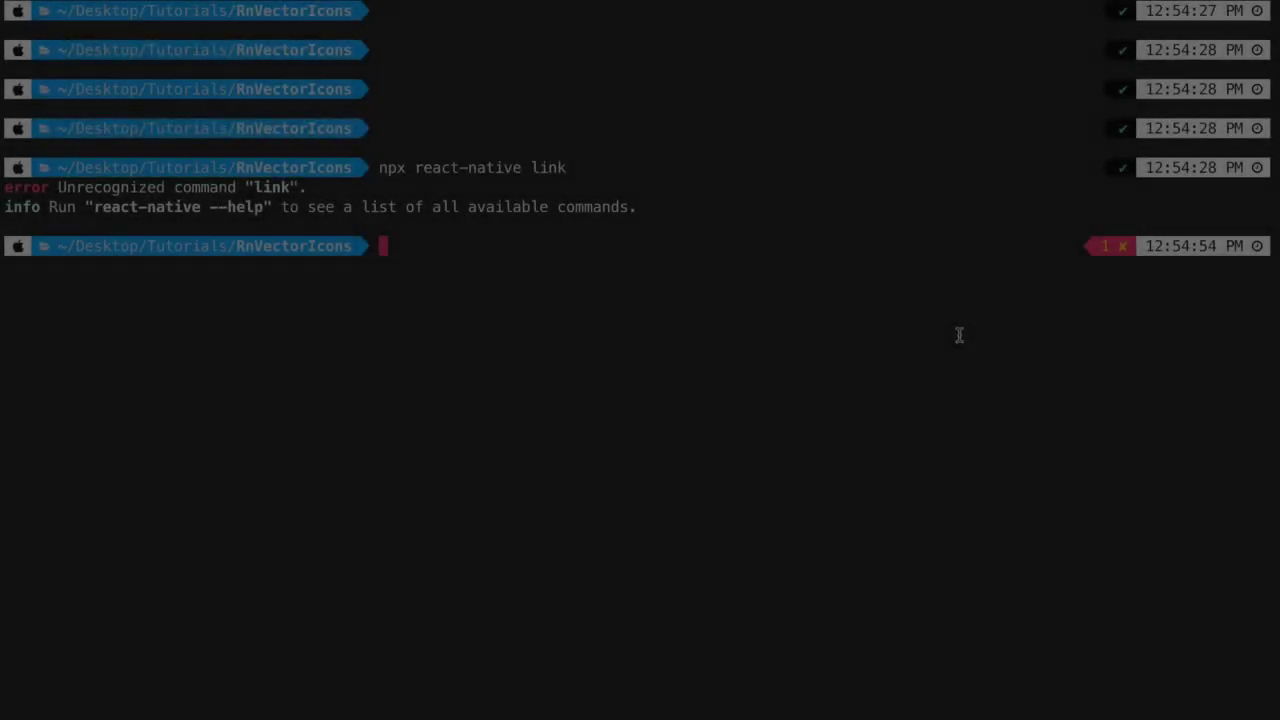
text(npm i react-native-vector-icons)
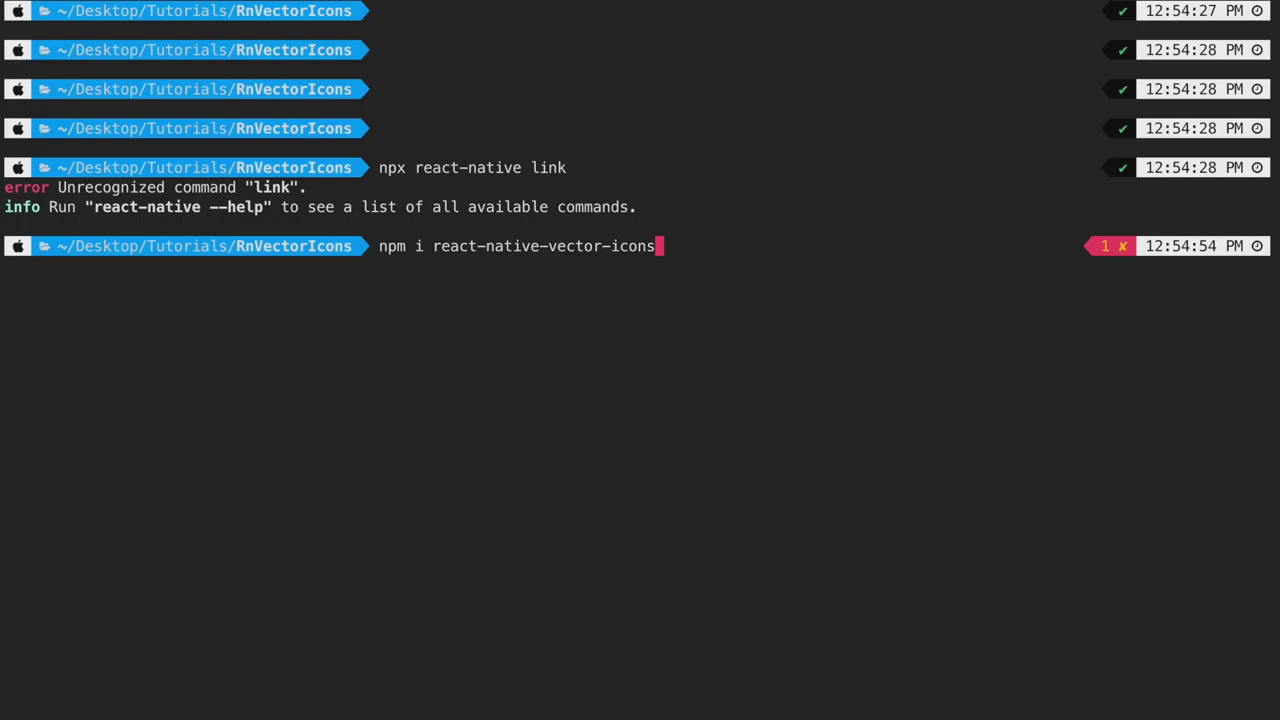
key(Return)
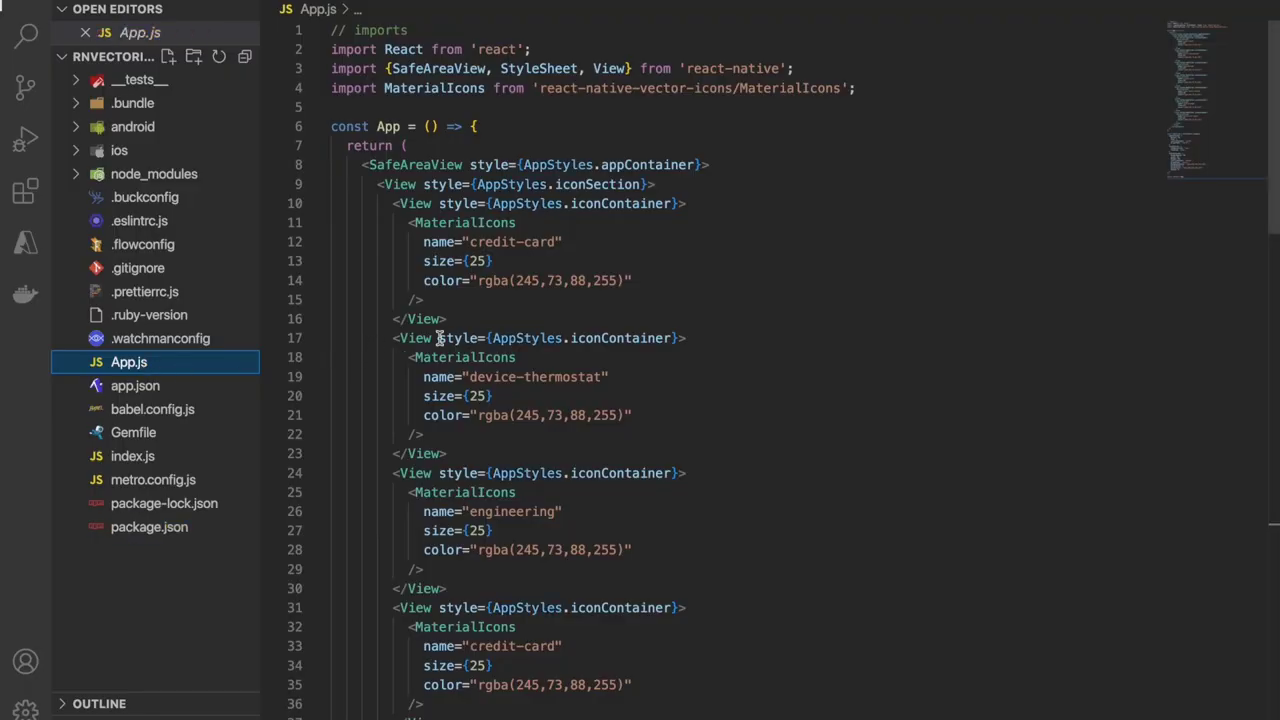
scroll(down, 3)
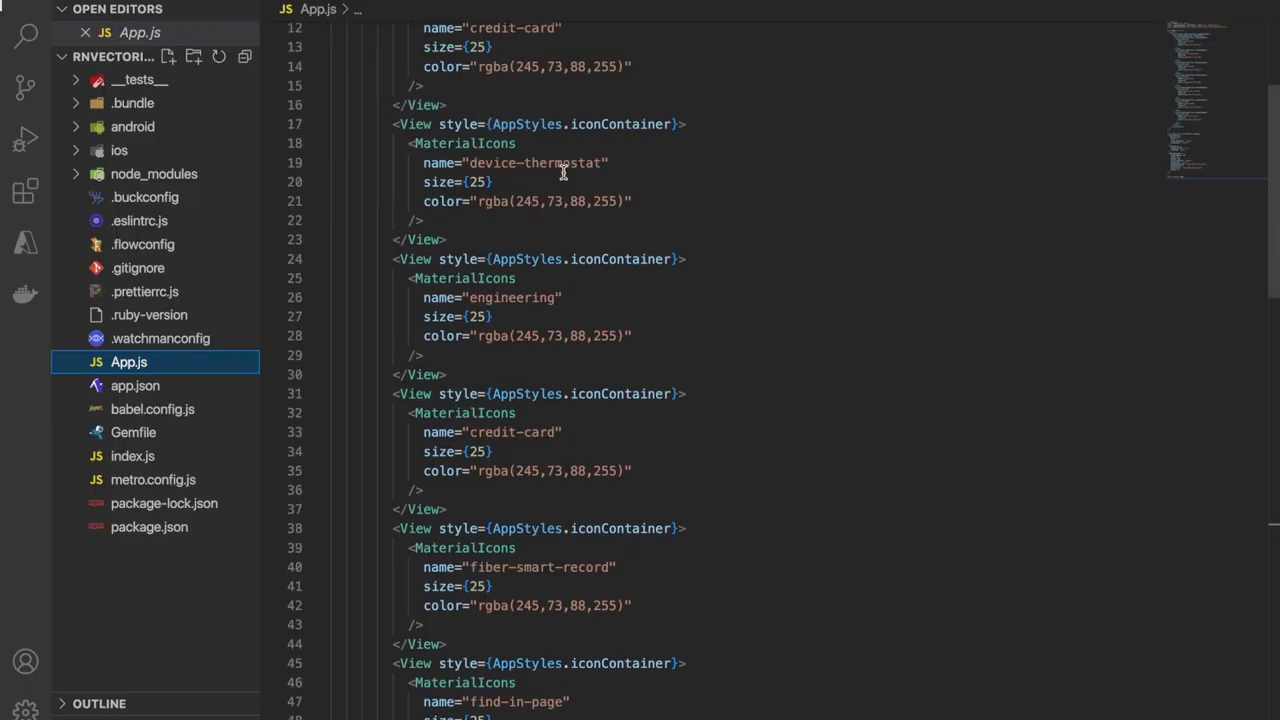
scroll(up, 3)
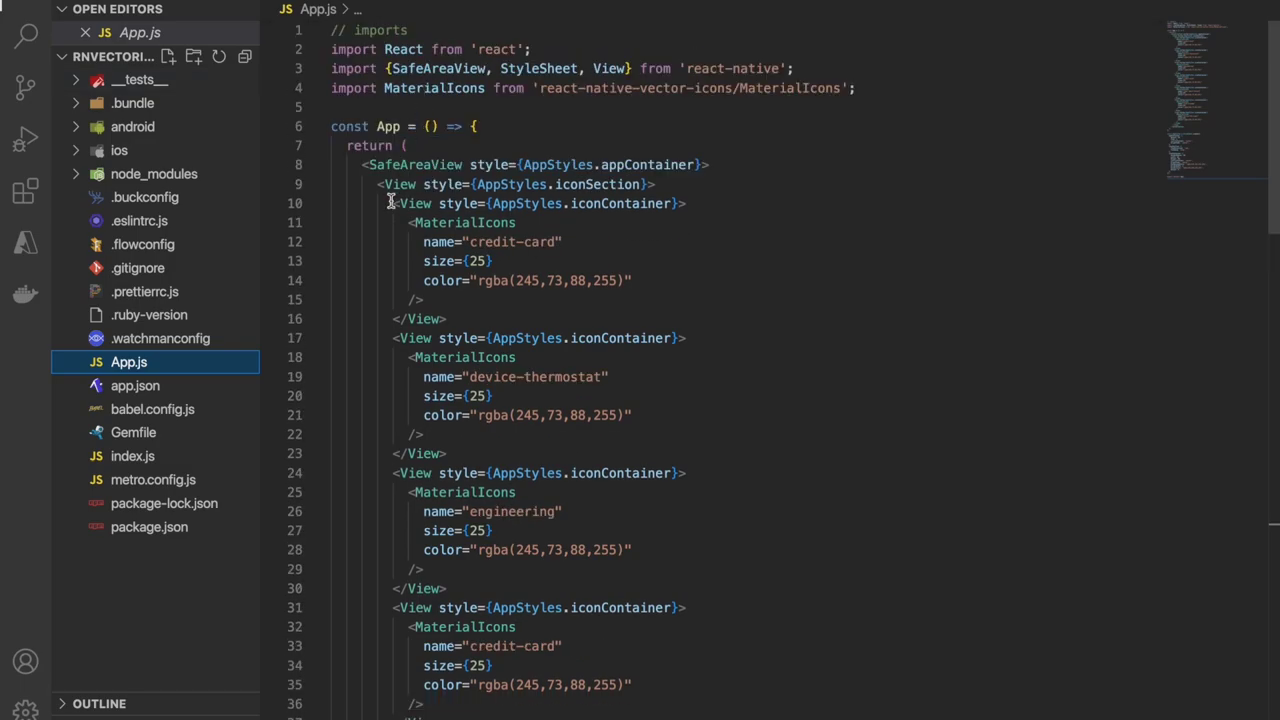
drag(408, 222, 422, 300)
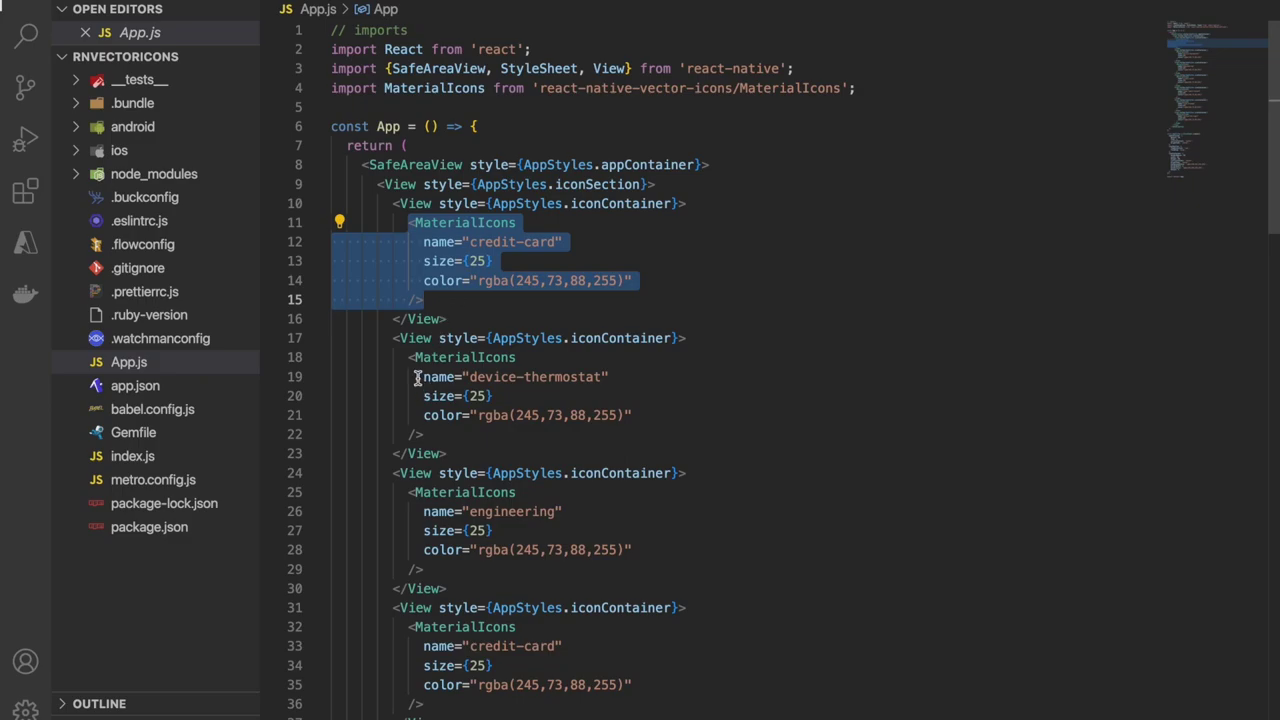
click(538, 511)
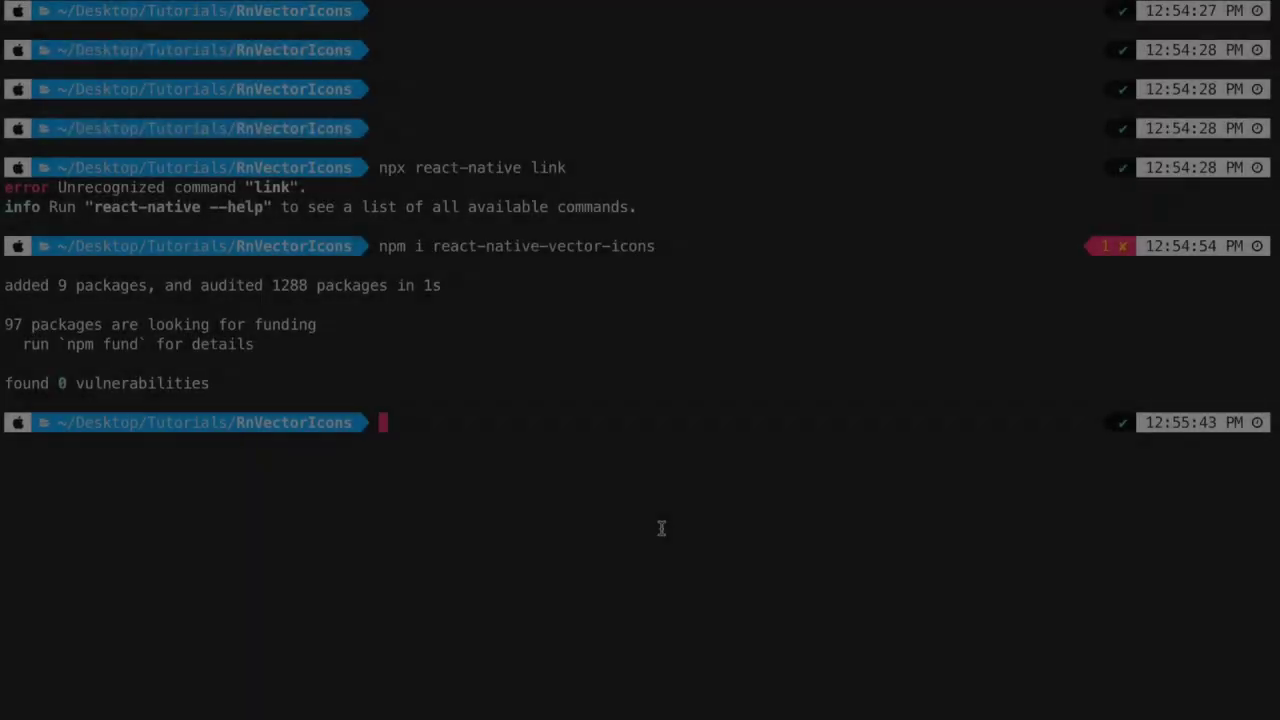
Enter npm run ios to build the app for the iOS simulator
text(npm)
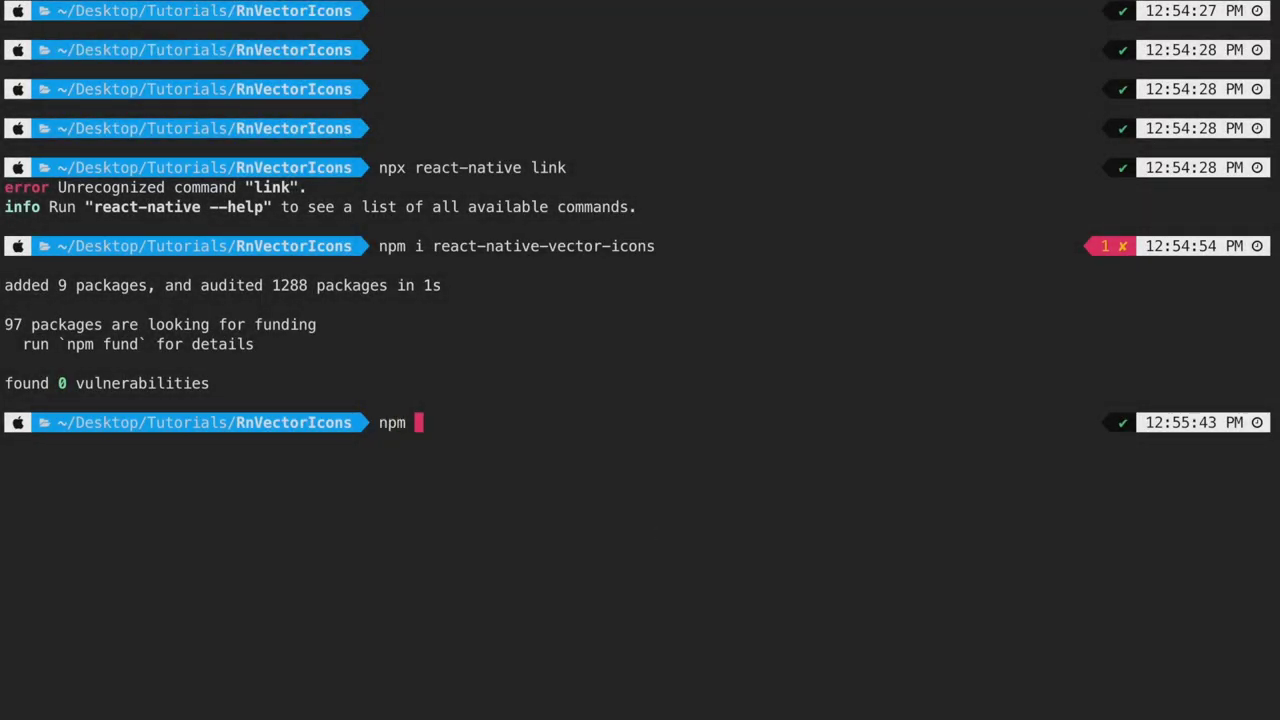
text(run ios)
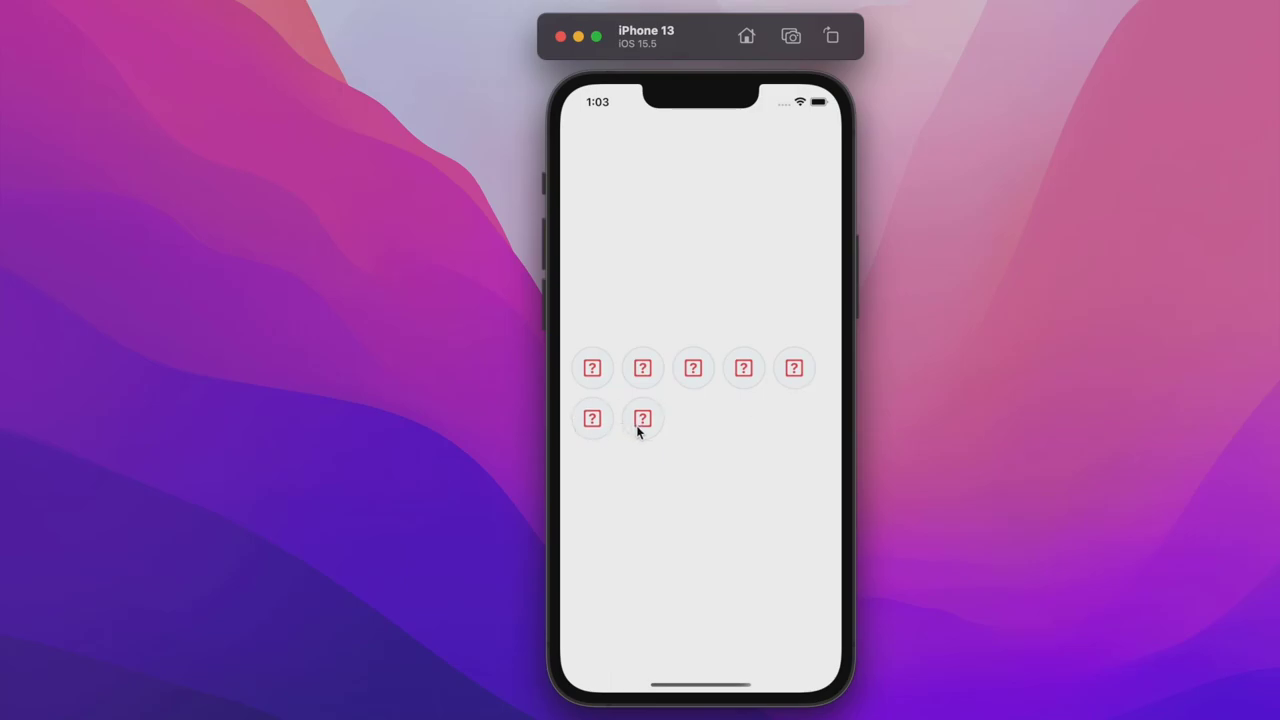
mouse_move(602, 428)
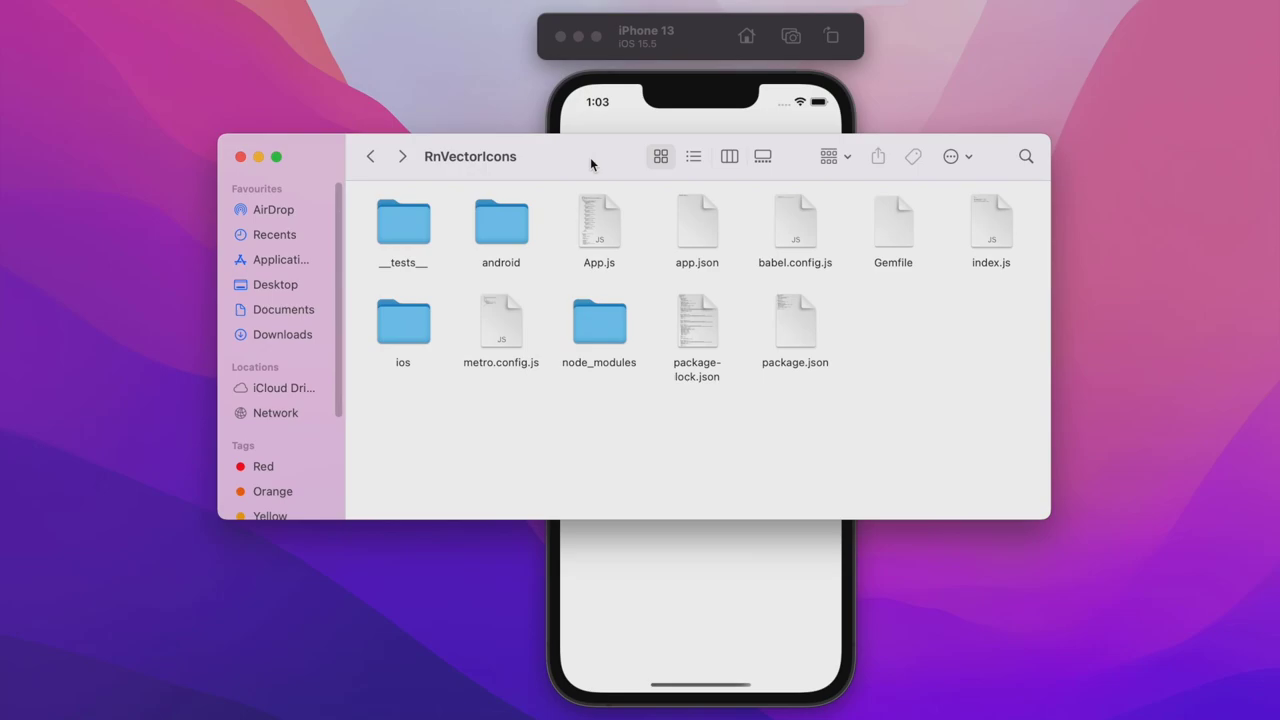
Locate the Fonts folder in node_modules/react-native-vector-icons and drag it into the Xcode project
double_click(402, 320)
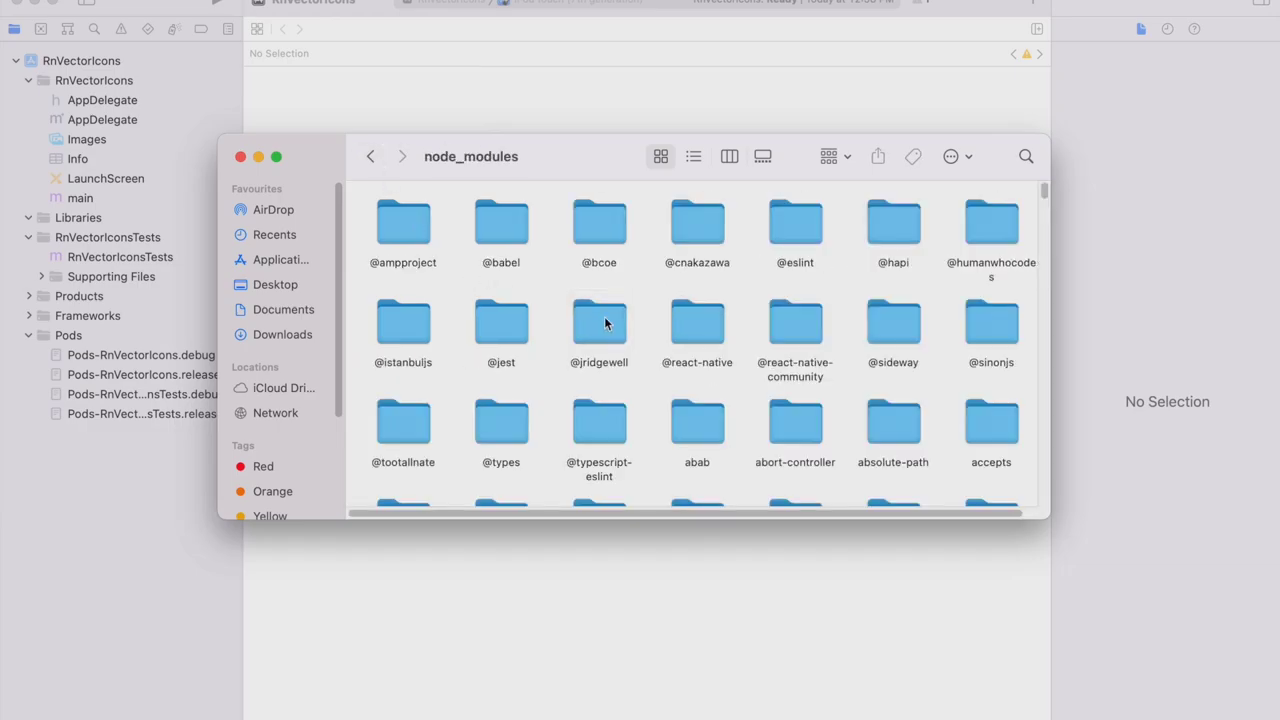
scroll(down, 3)
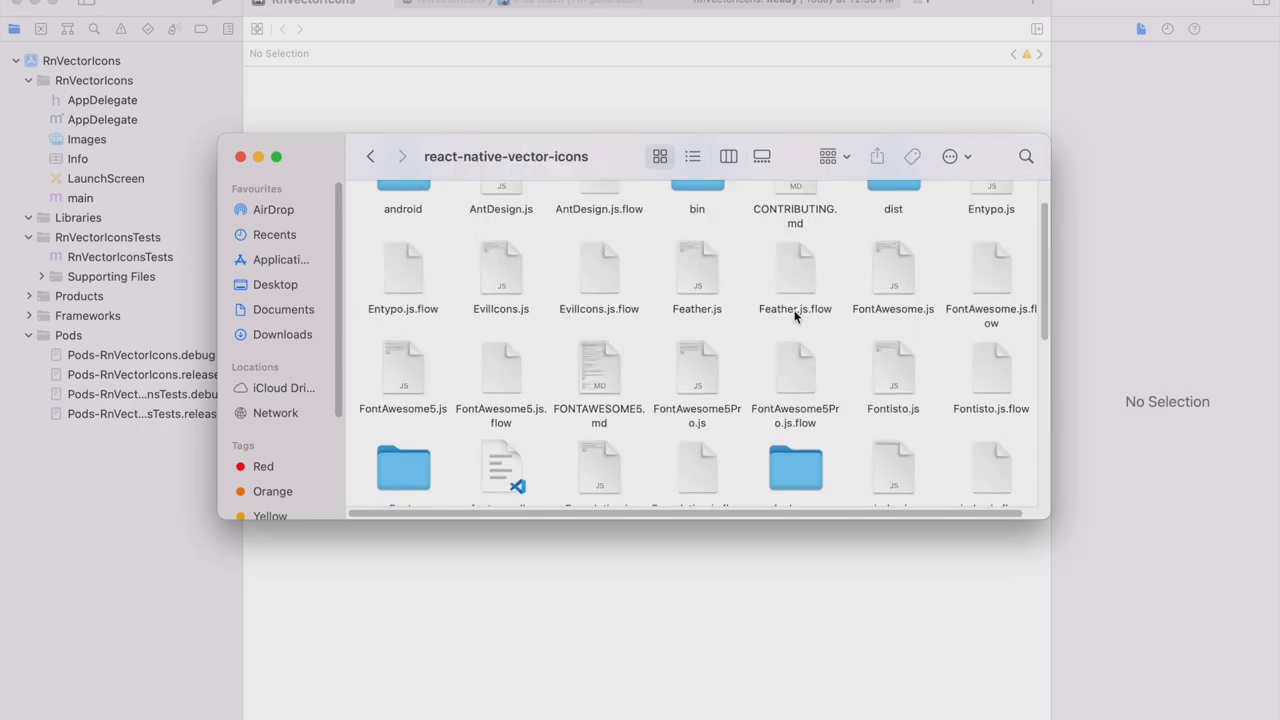
scroll(down, 3)
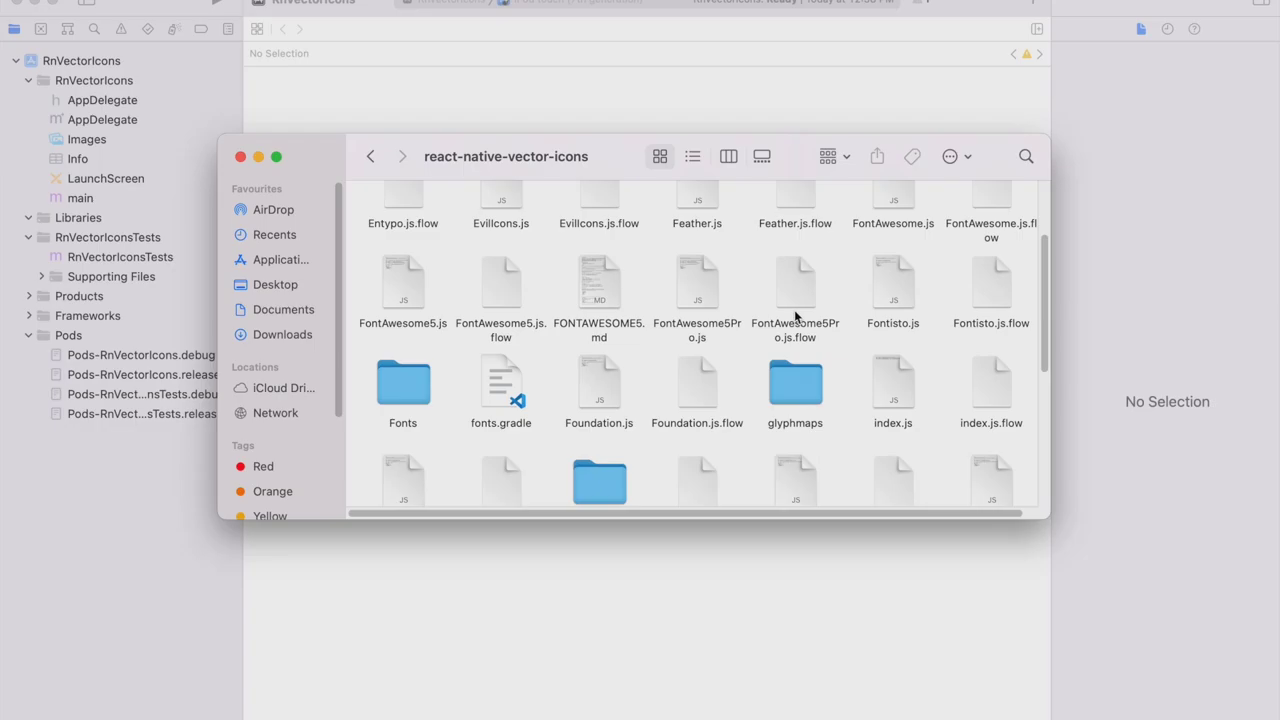
click(403, 383)
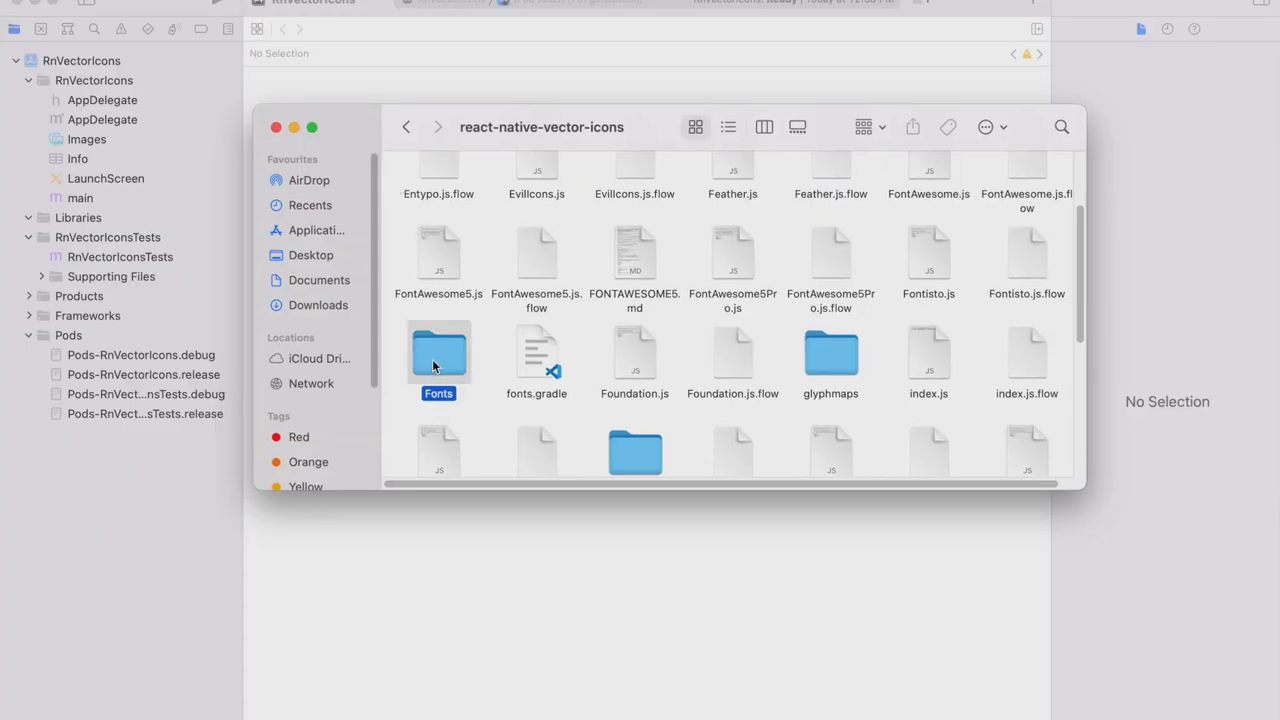
double_click(438, 352)
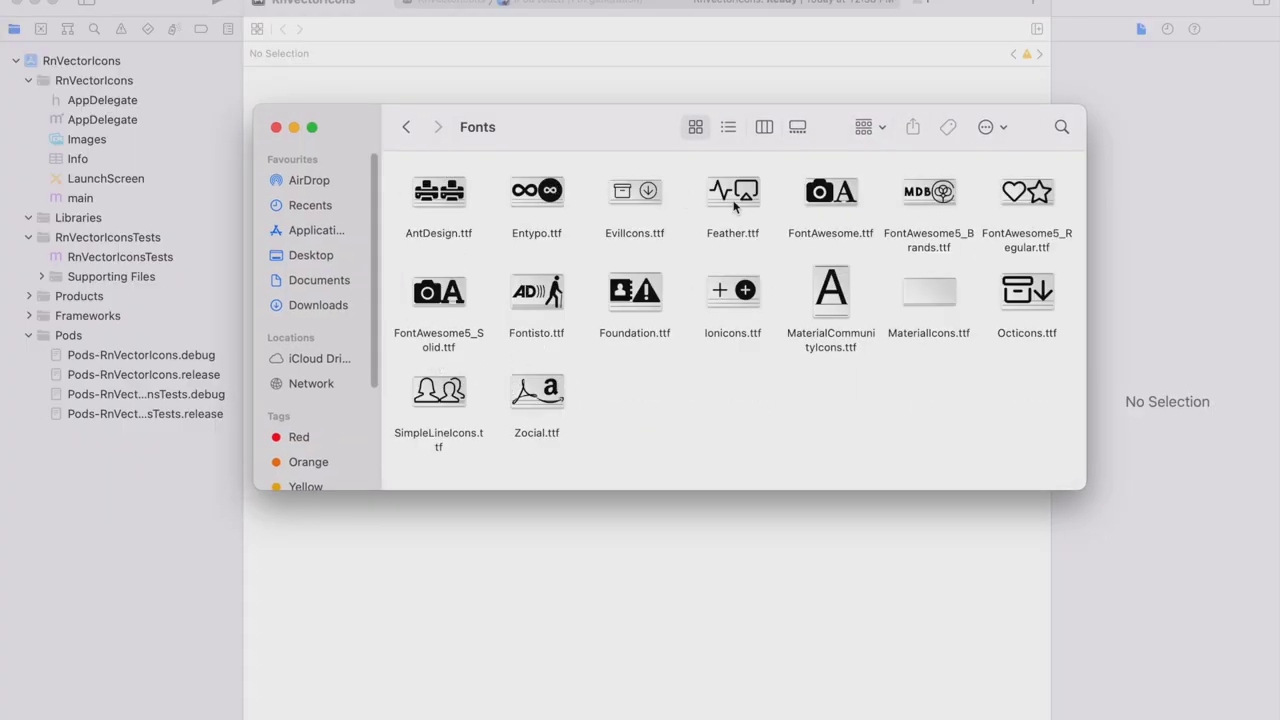
mouse_move(485, 462)
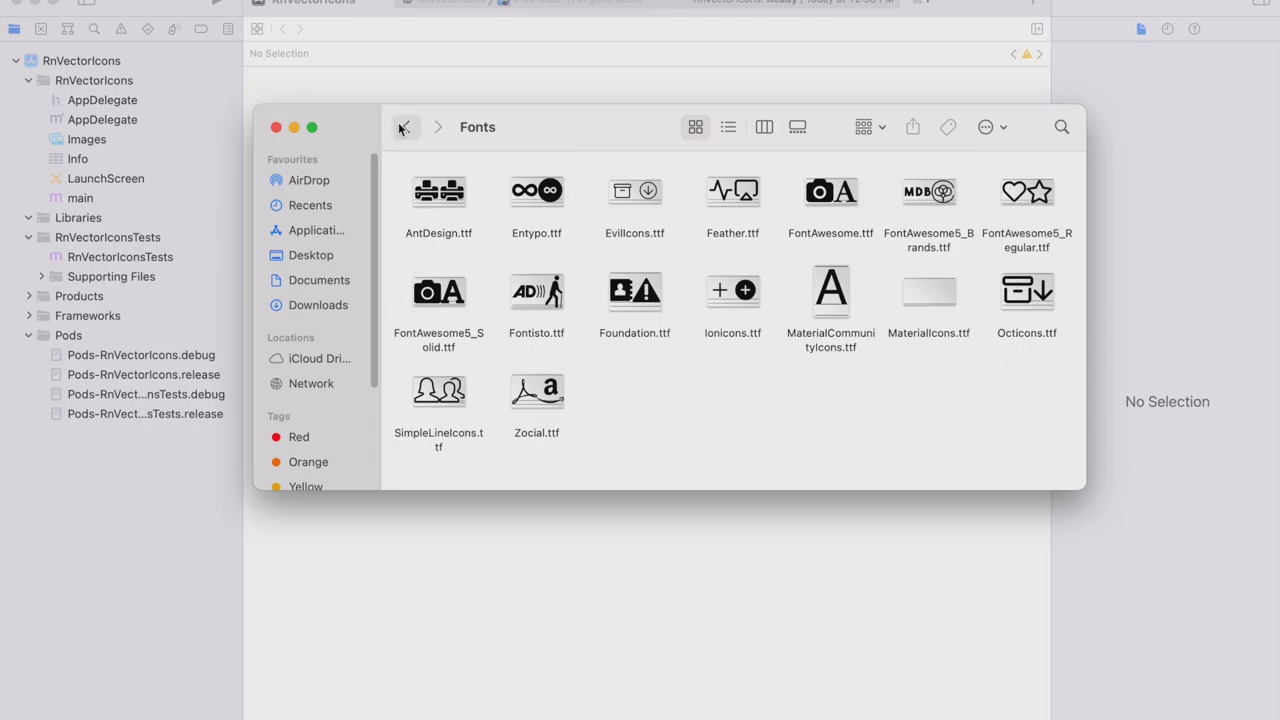
click(406, 127)
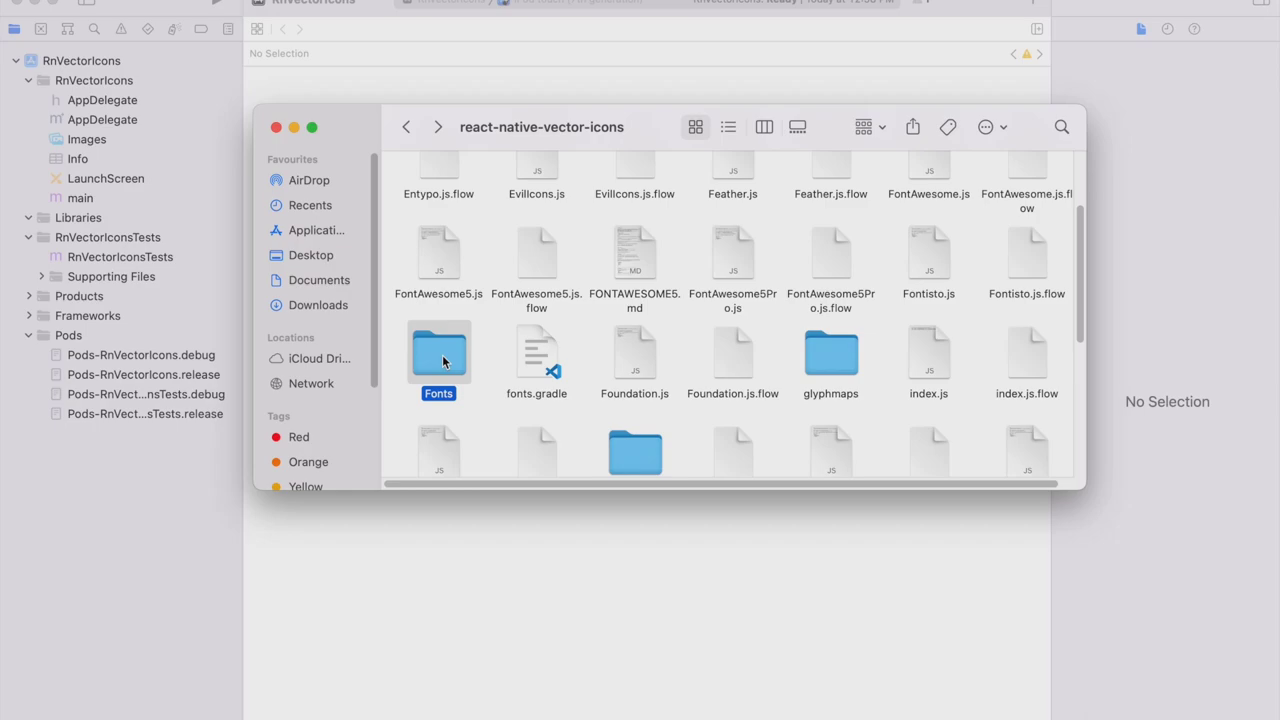
mouse_move(450, 360)
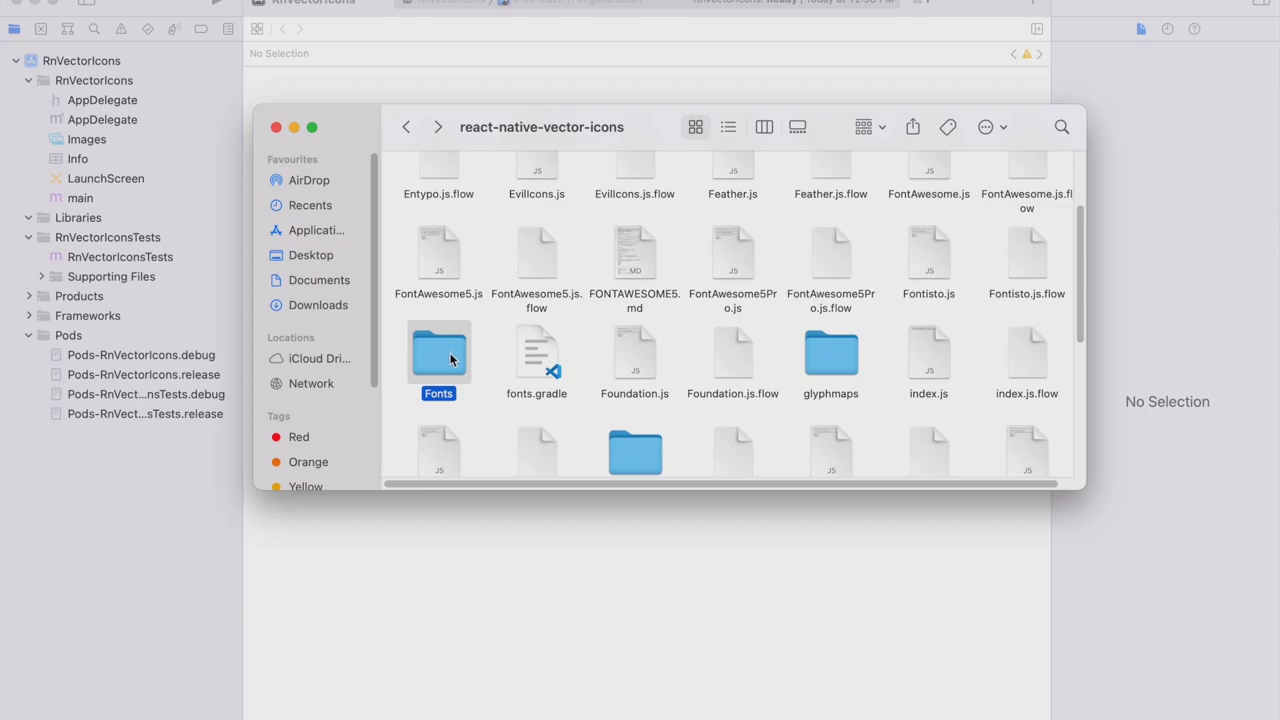
drag(438, 352, 160, 85)
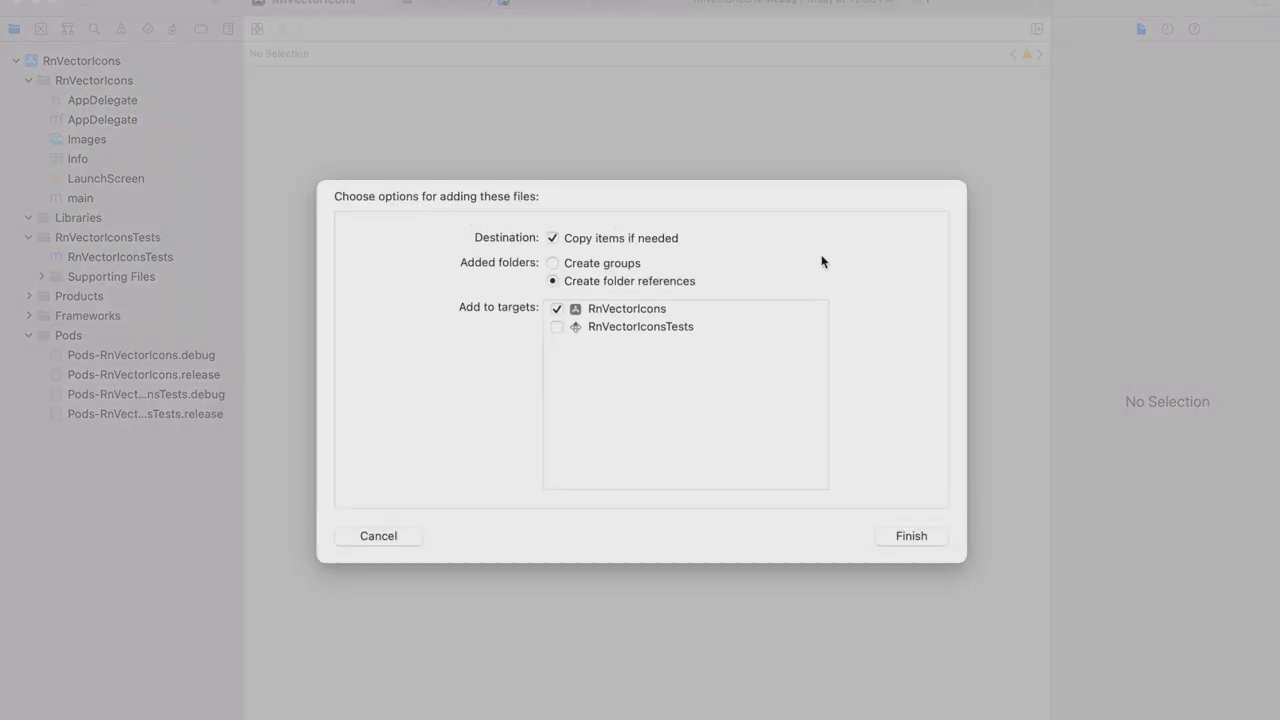
Confirm adding Fonts as a copied folder reference to the RnVectorIcons target
click(910, 535)
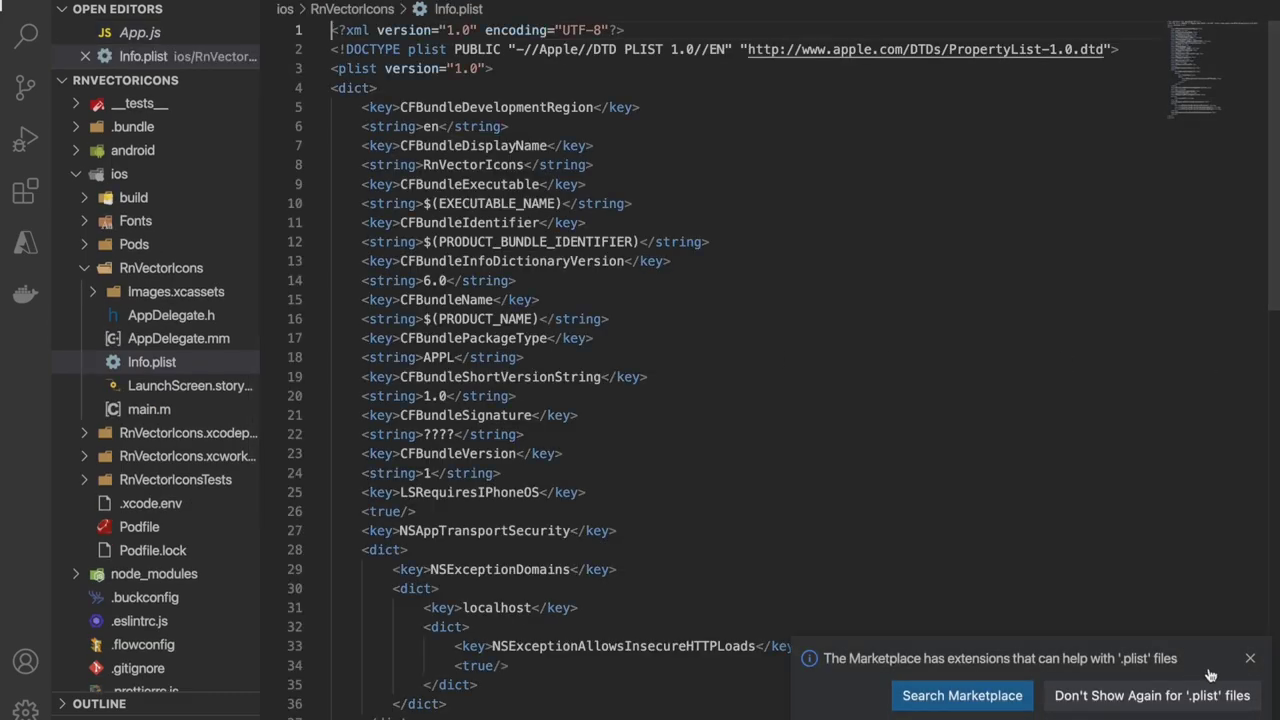
Scroll through ios/RnVectorIcons/Info.plist to review its settings
scroll(down, 3)
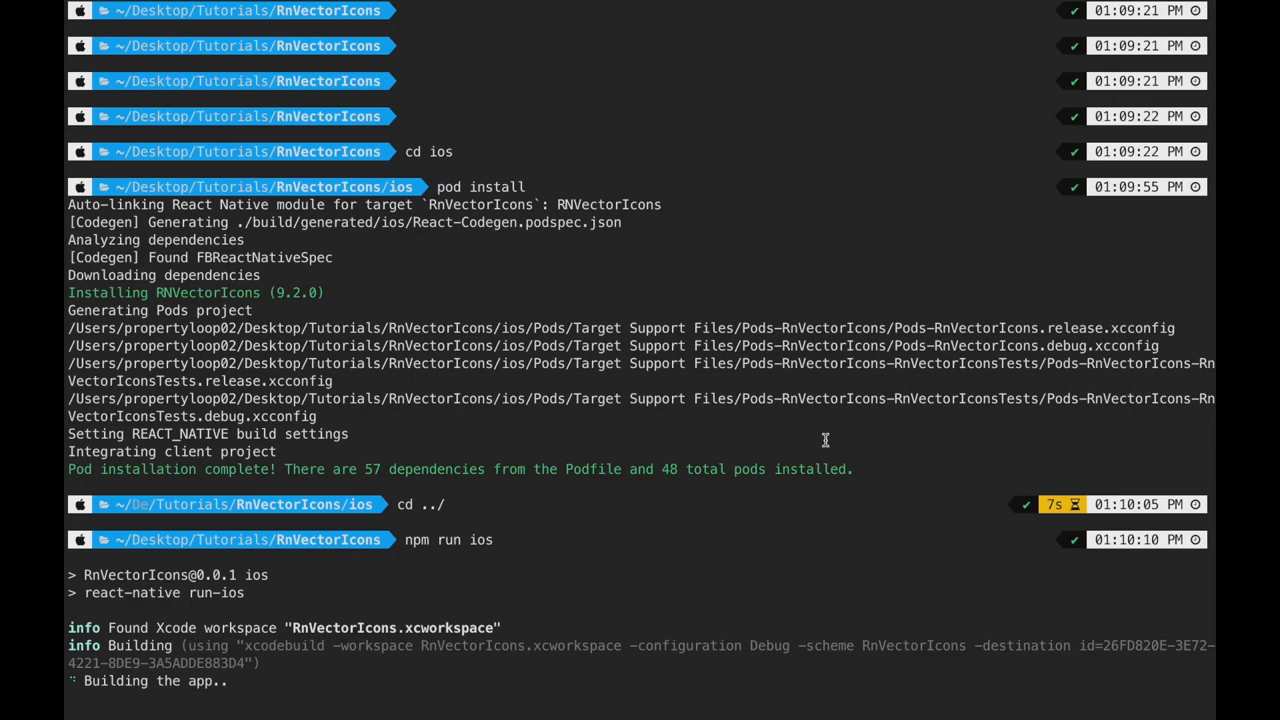
Run npm run android in the terminal
scroll(down, 3)
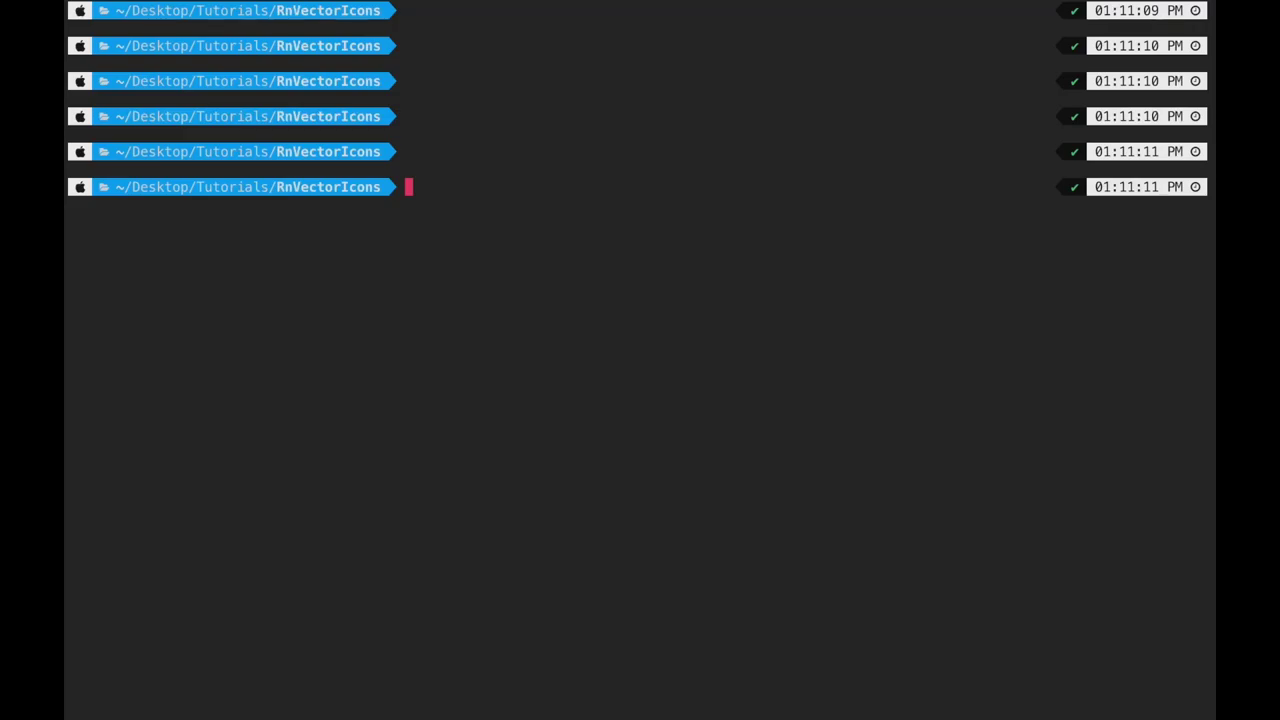
text(npm)
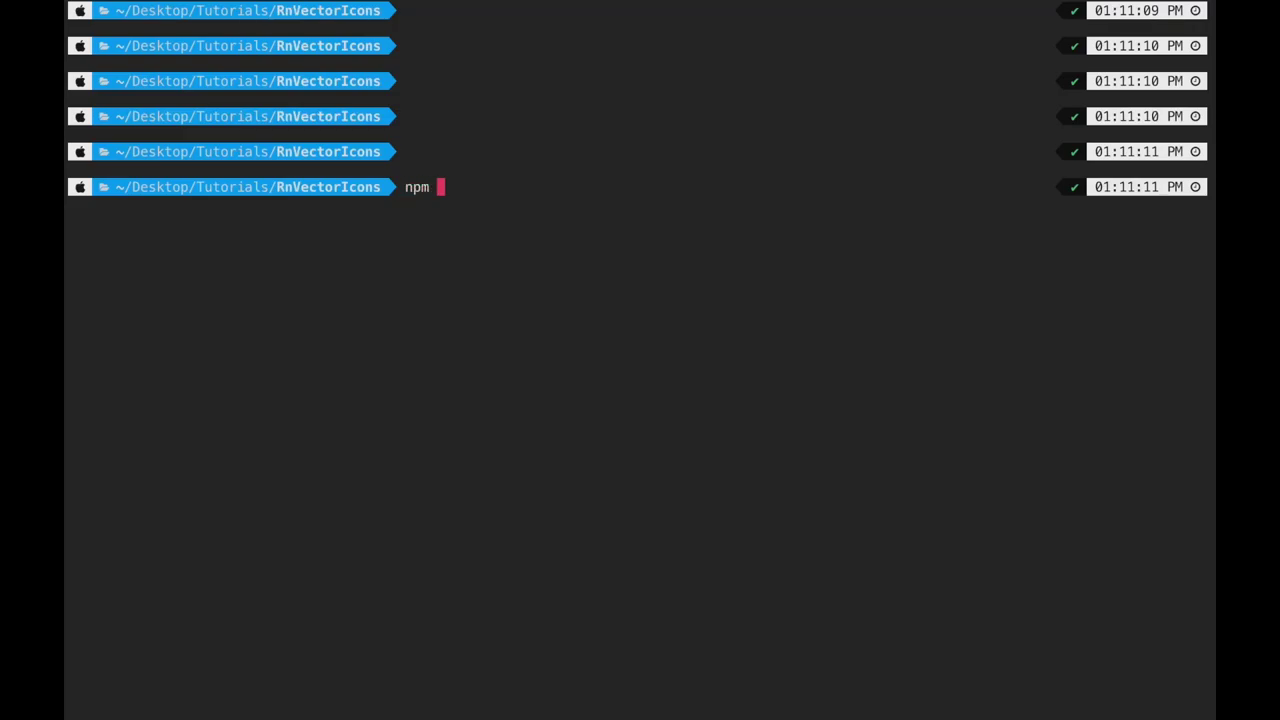
text(run android)
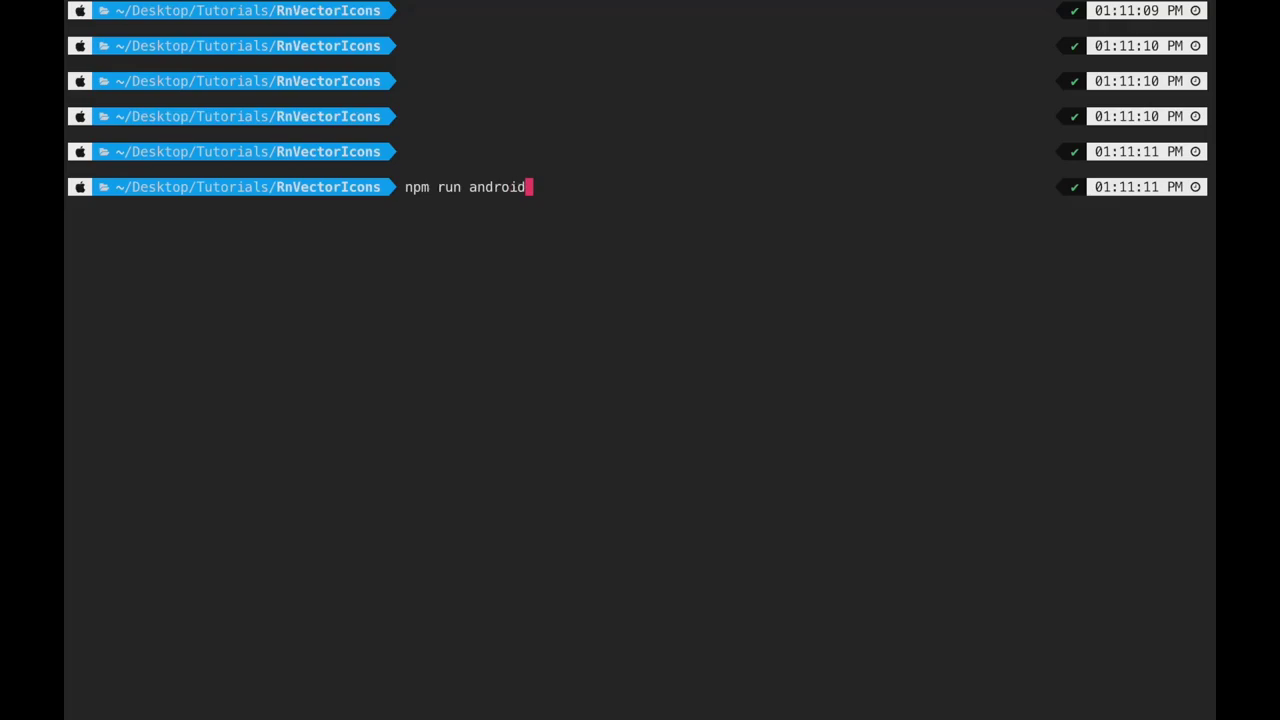
key(Return)
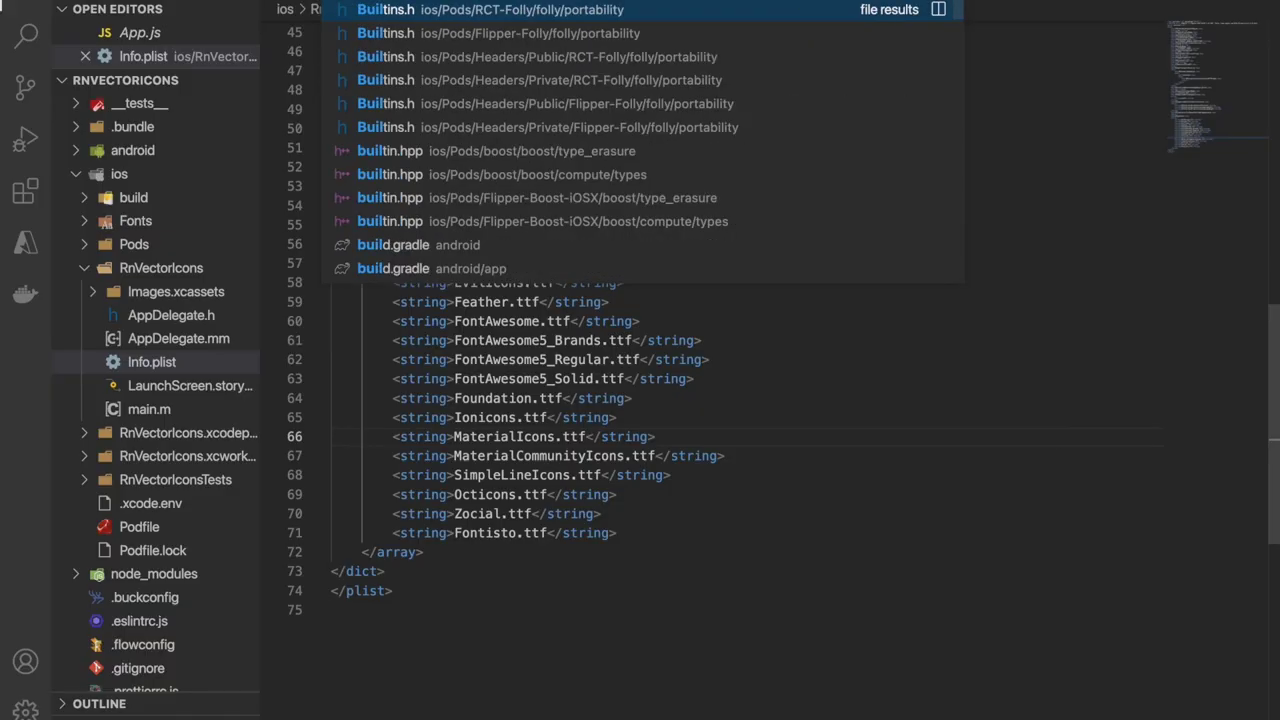
Search for 'build' and open android/app/build.gradle
text(build)
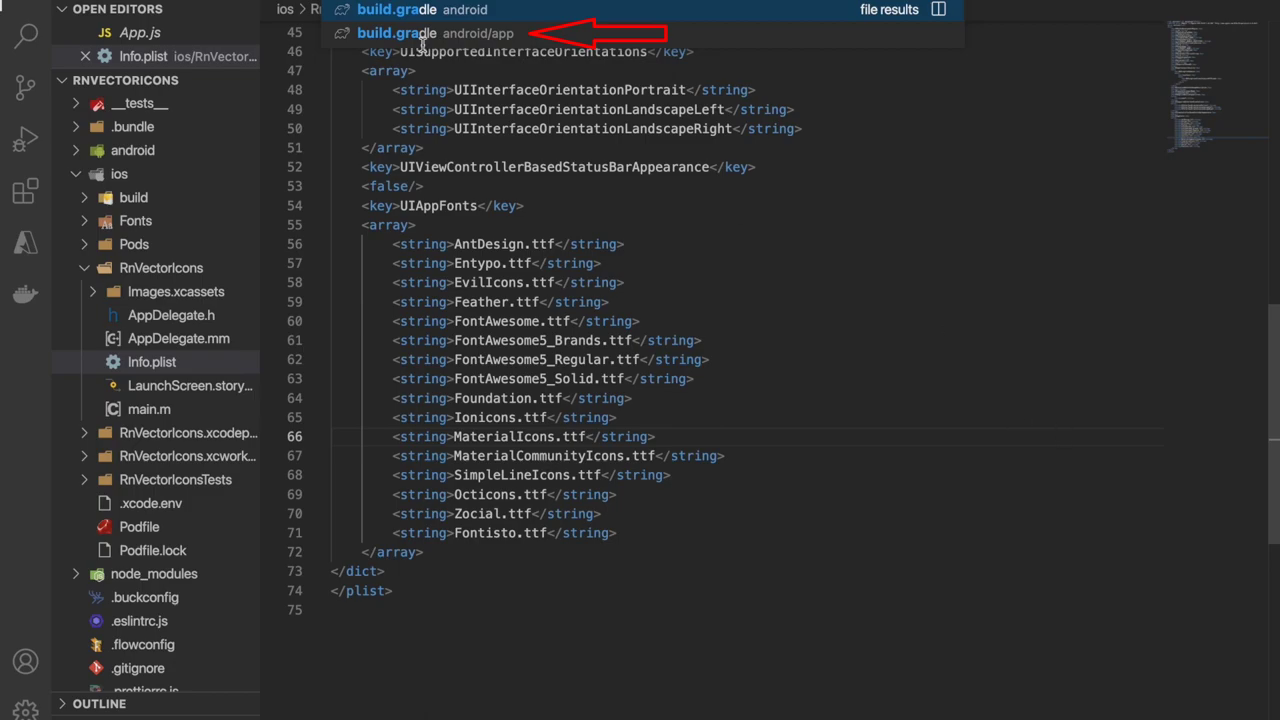
click(397, 32)
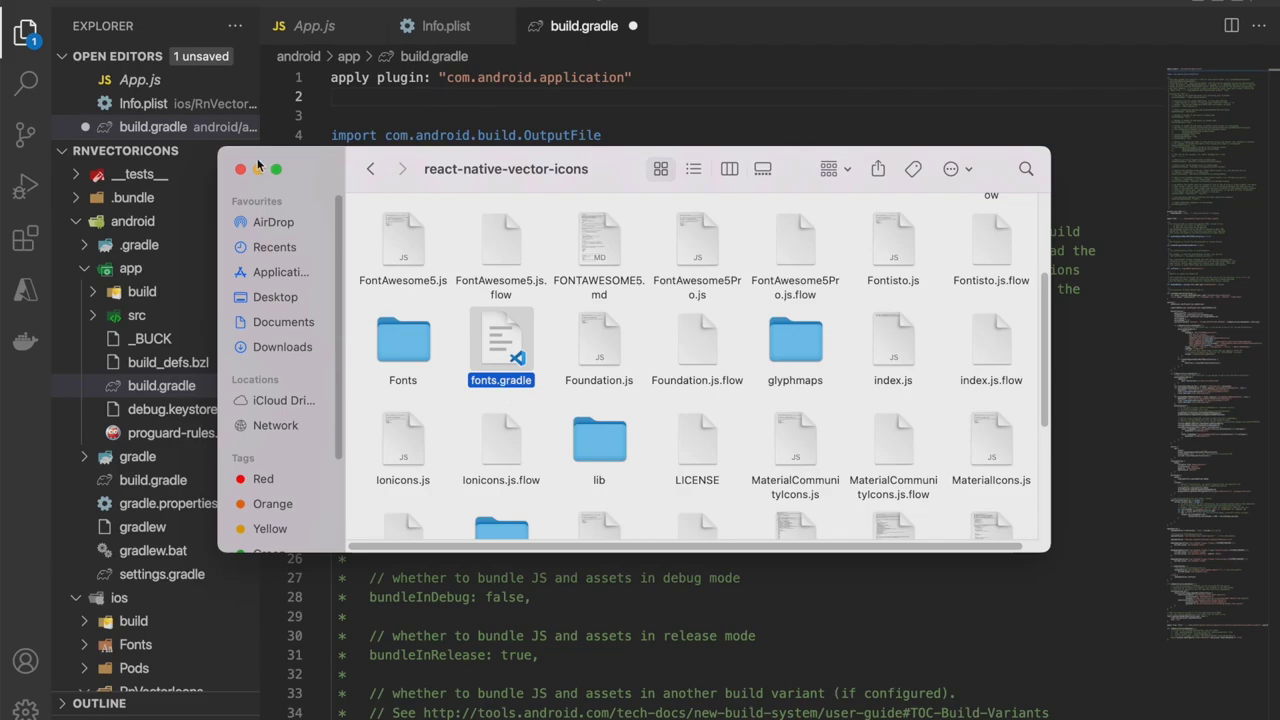
Close the Finder window showing fonts.gradle in react-native-vector-icons
click(240, 168)
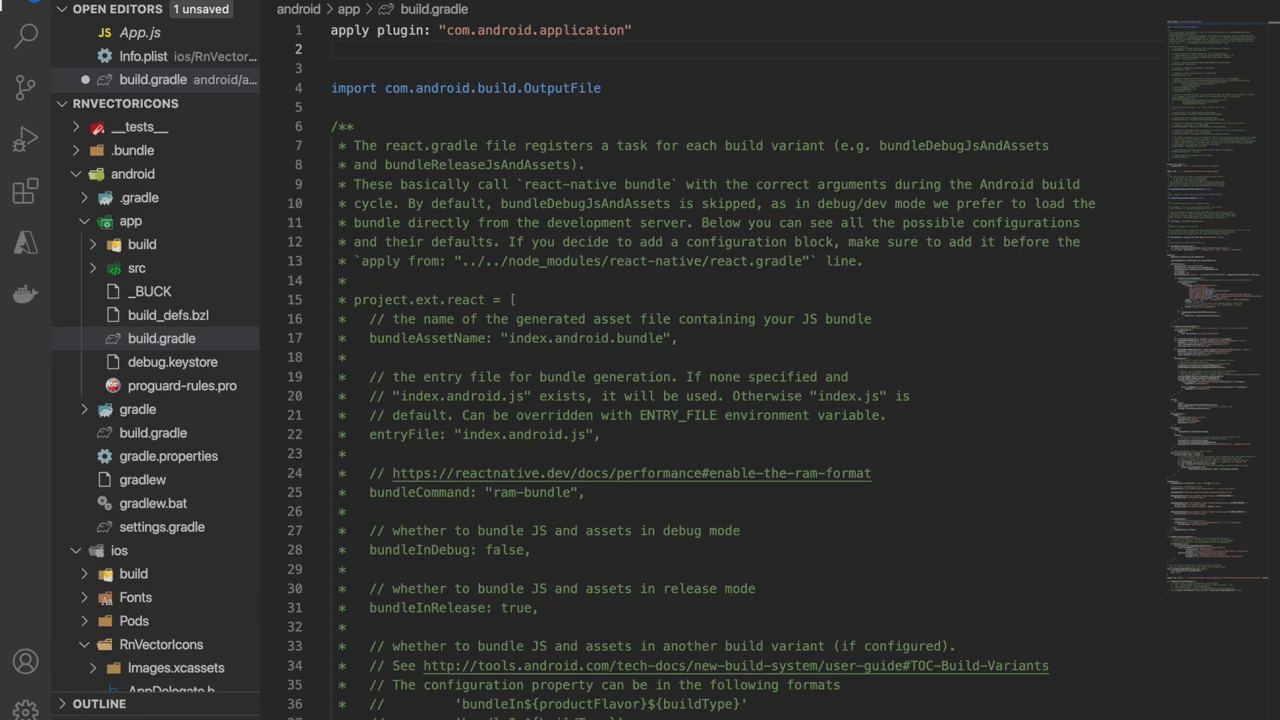
mouse_move(652, 50)
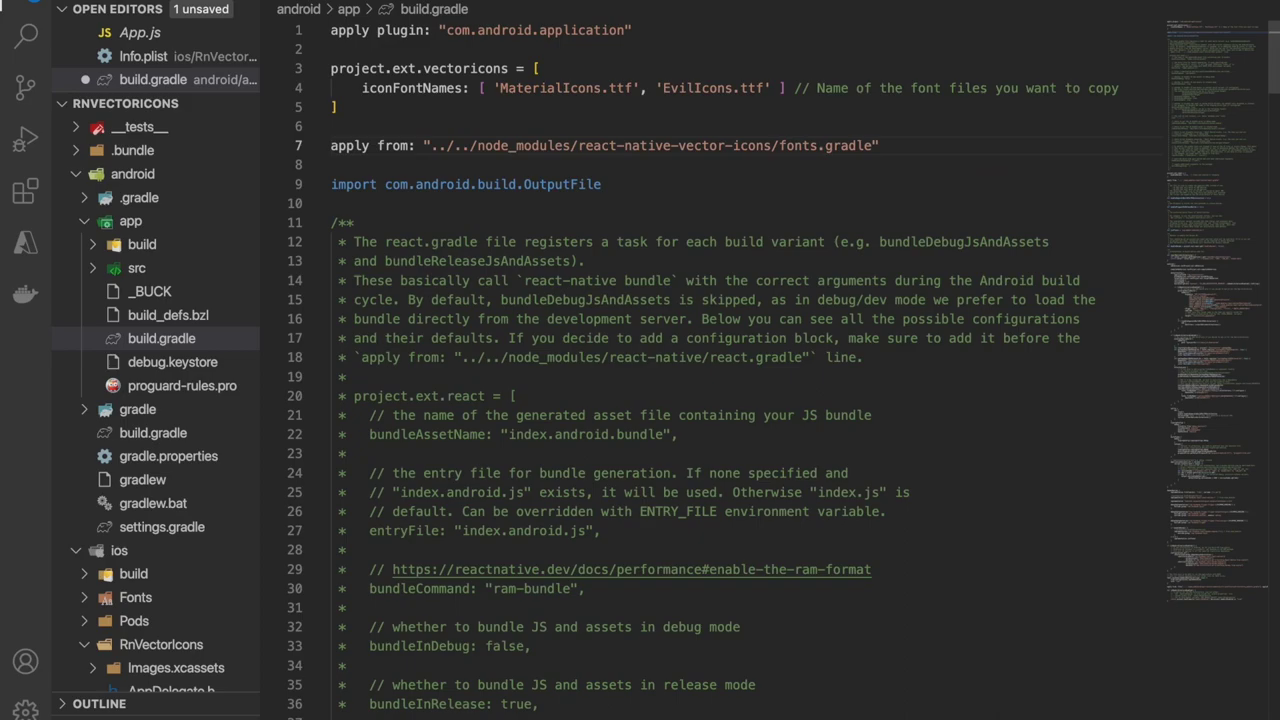
mouse_move(657, 82)
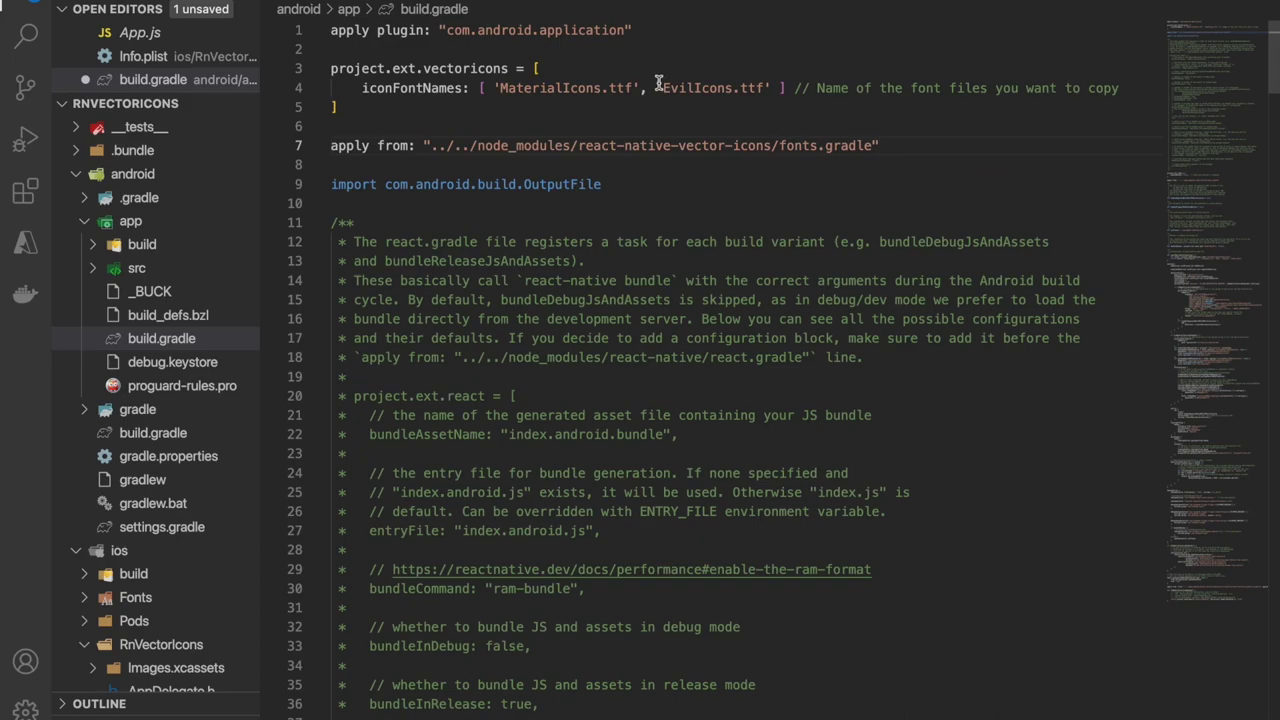
mouse_move(713, 107)
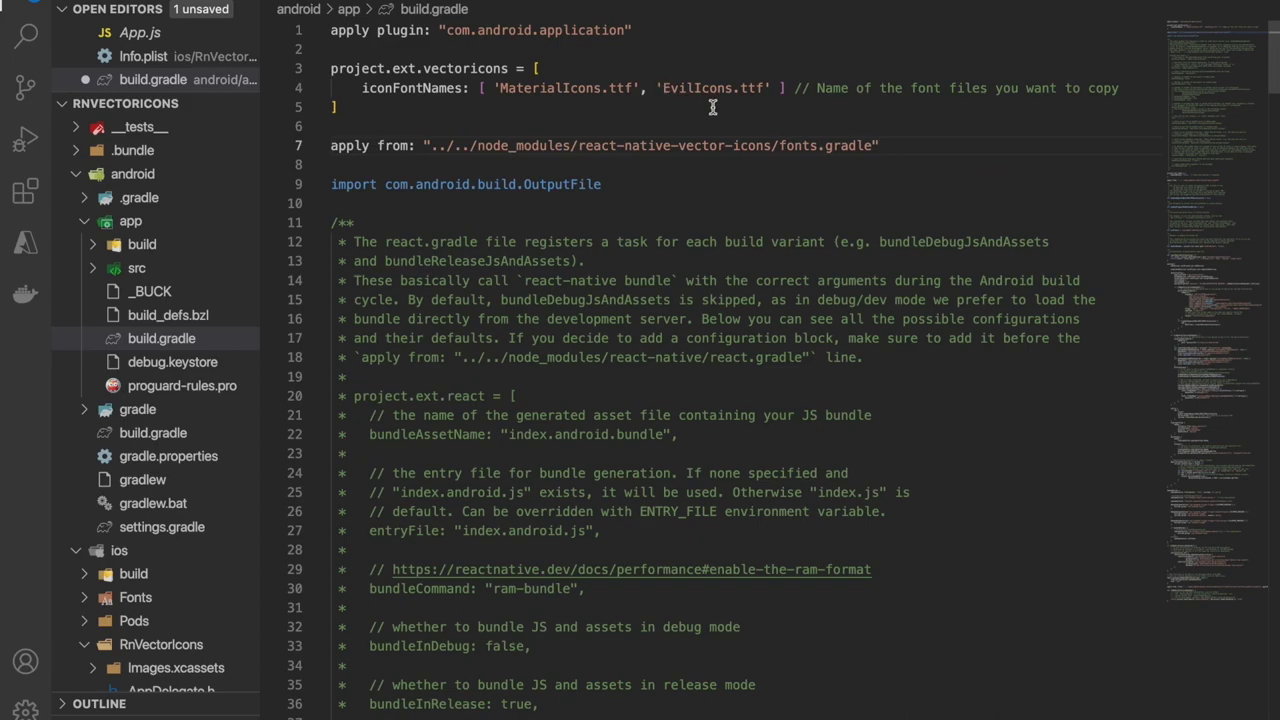
mouse_move(733, 107)
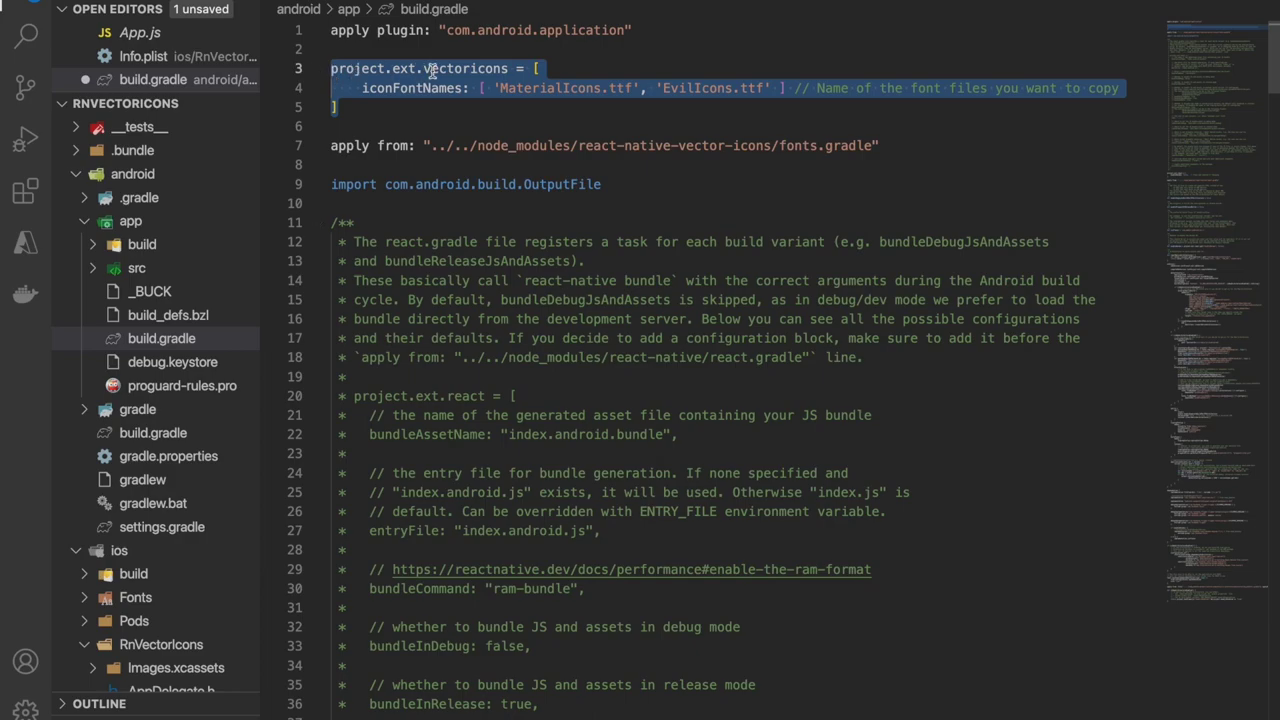
Toggle a line comment in android/app/build.gradle while adding the vectoricons fonts configuration
key(Ctrl+/)
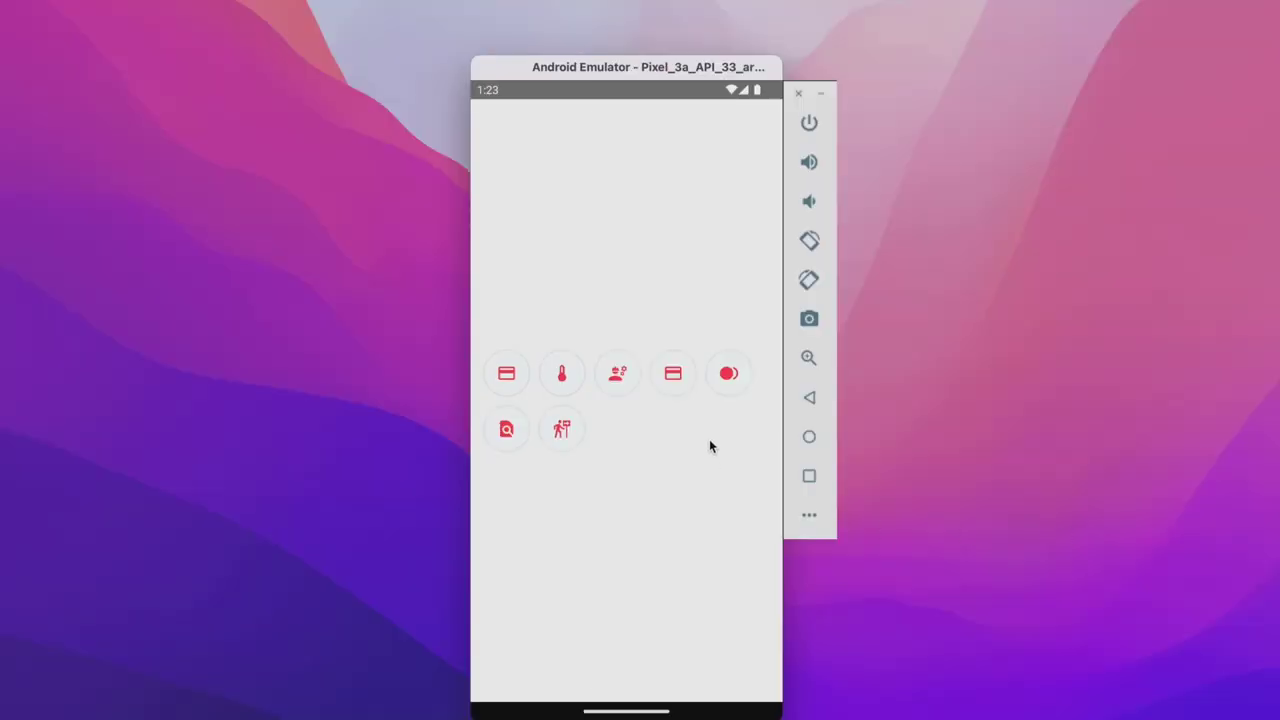
mouse_move(670, 560)
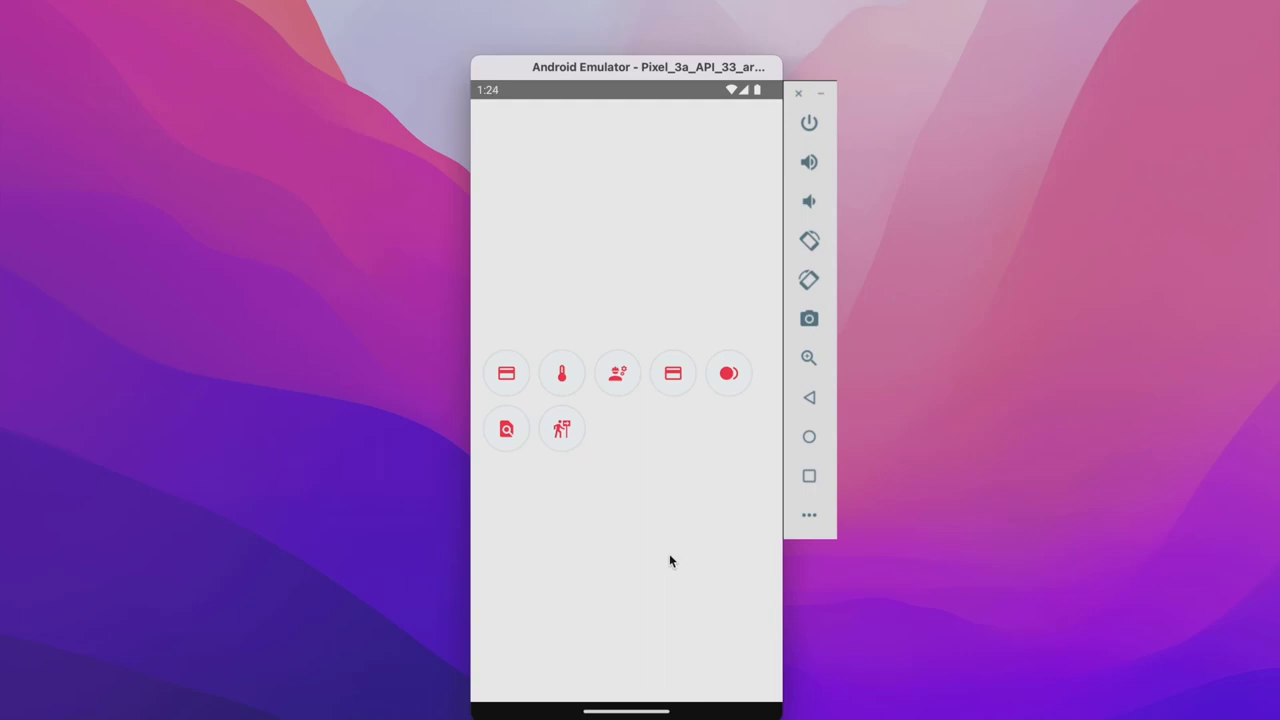
mouse_move(698, 462)
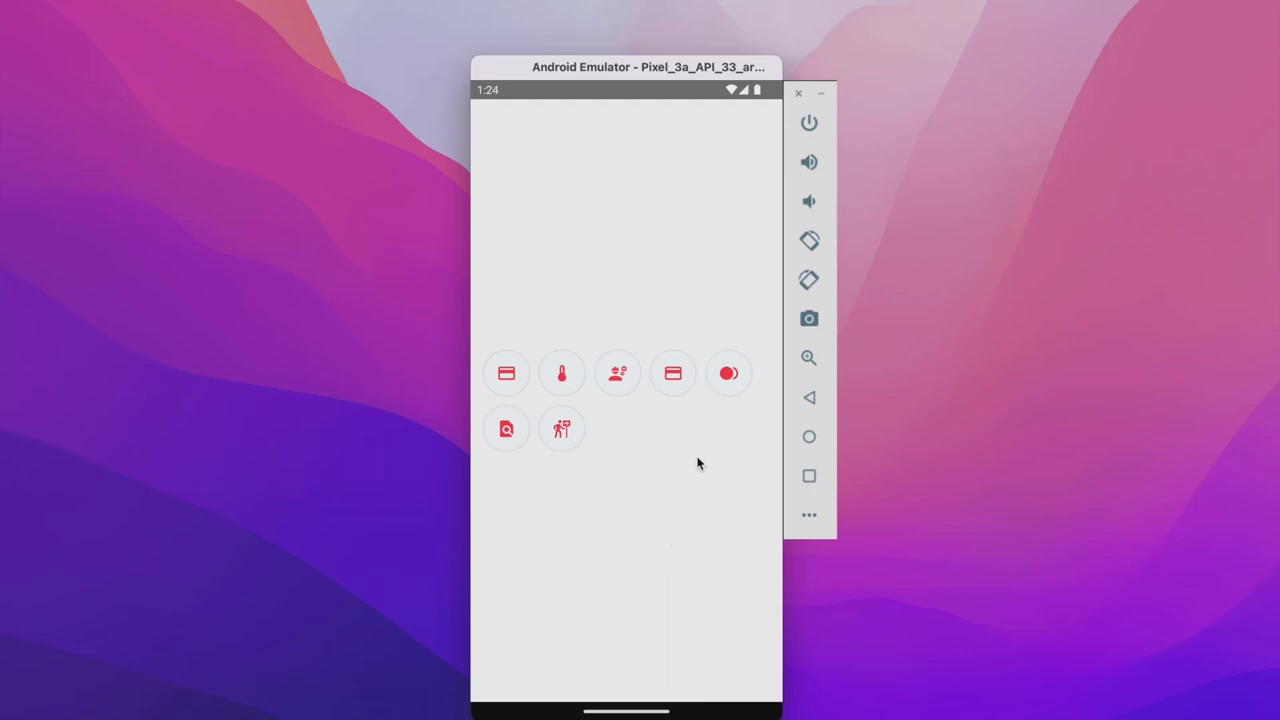